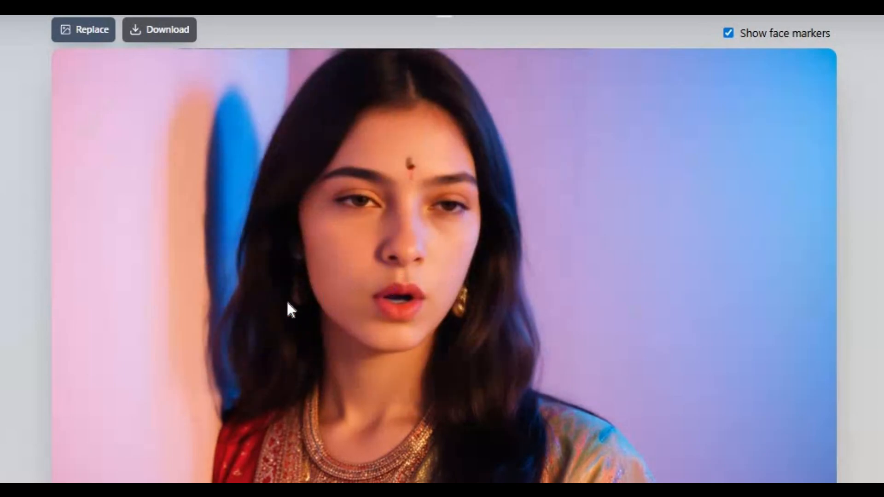
{"action": "mouse_move", "coordinate": [82, 338]}
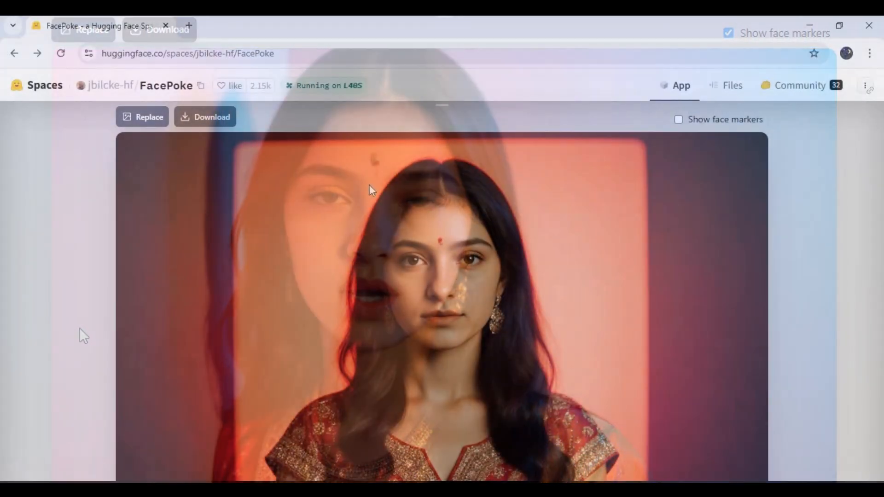
- Show face markers on the orange-backdrop portrait and pick Clone repository from the Space's menu
{"action": "left_click", "coordinate": [188, 52]}
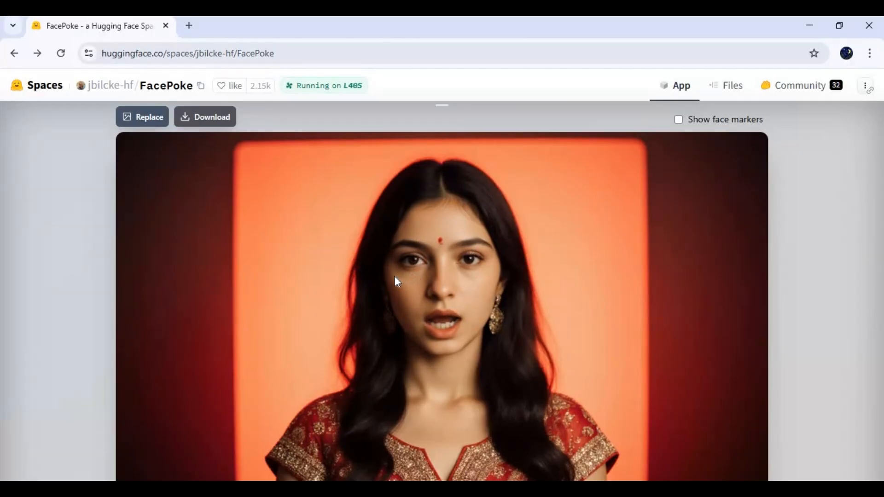
{"action": "left_click", "coordinate": [678, 119]}
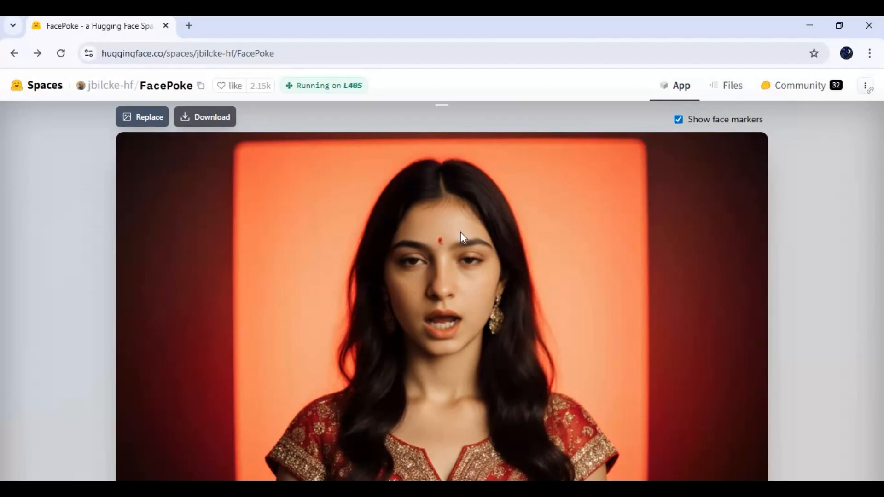
{"action": "mouse_move", "coordinate": [672, 252]}
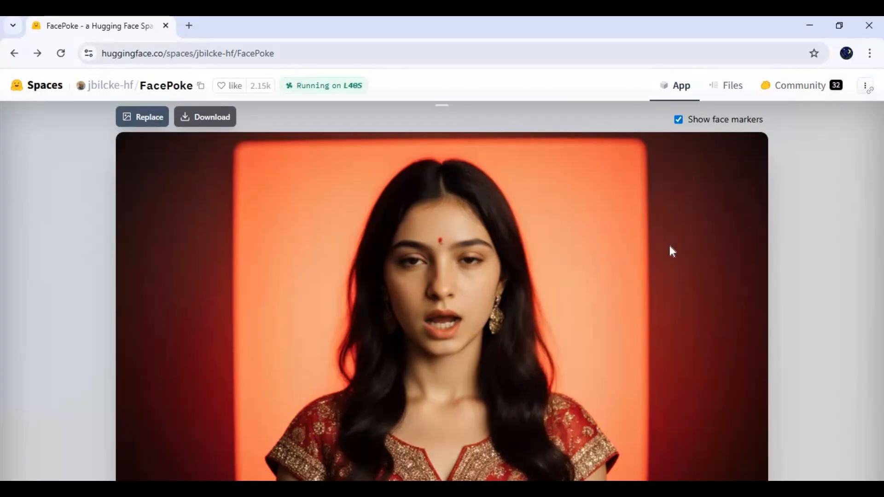
{"action": "mouse_move", "coordinate": [668, 251]}
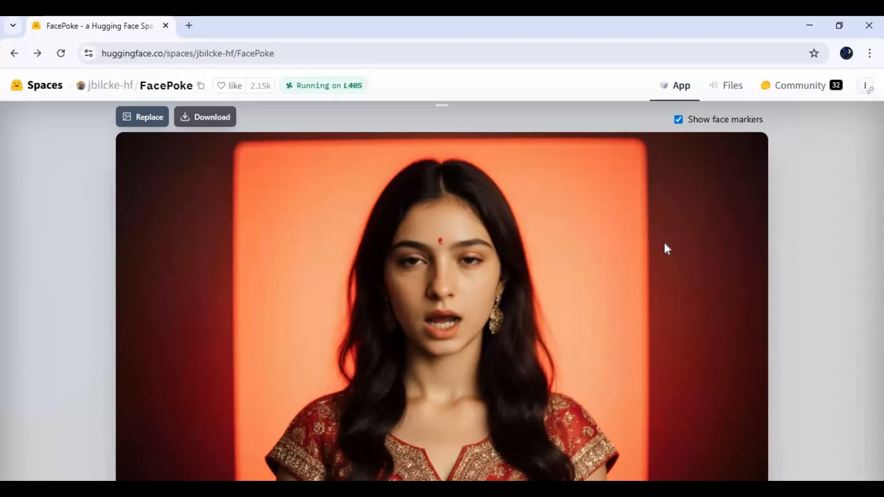
{"action": "mouse_move", "coordinate": [565, 266]}
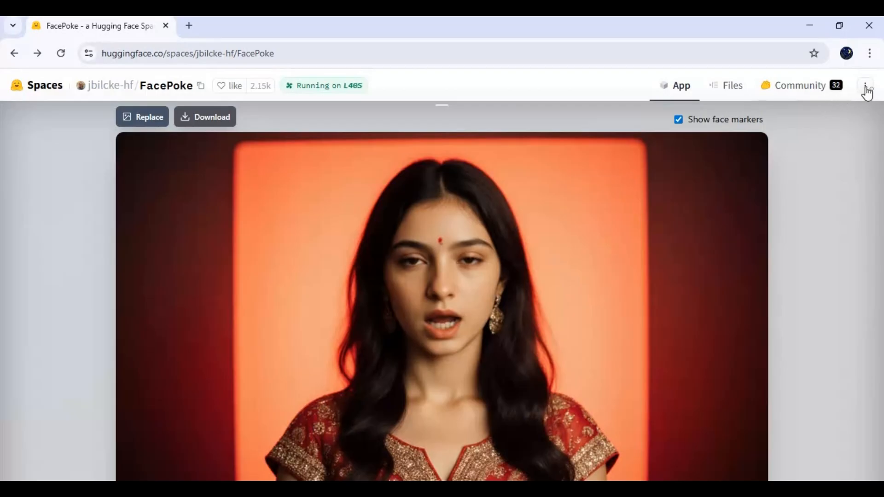
{"action": "left_click", "coordinate": [867, 85]}
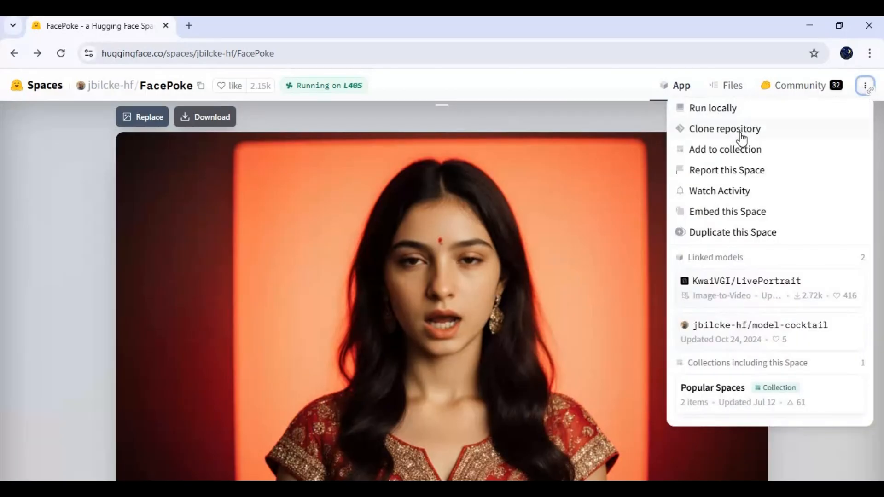
{"action": "left_click", "coordinate": [724, 129]}
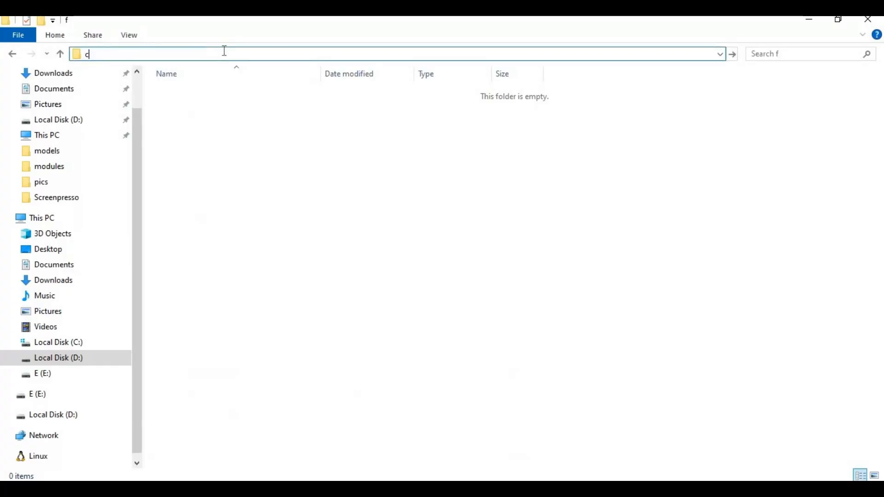
- Open cmd in D:\f, copy the git lfs install and clone commands, and run them
{"action": "type", "text": "."}
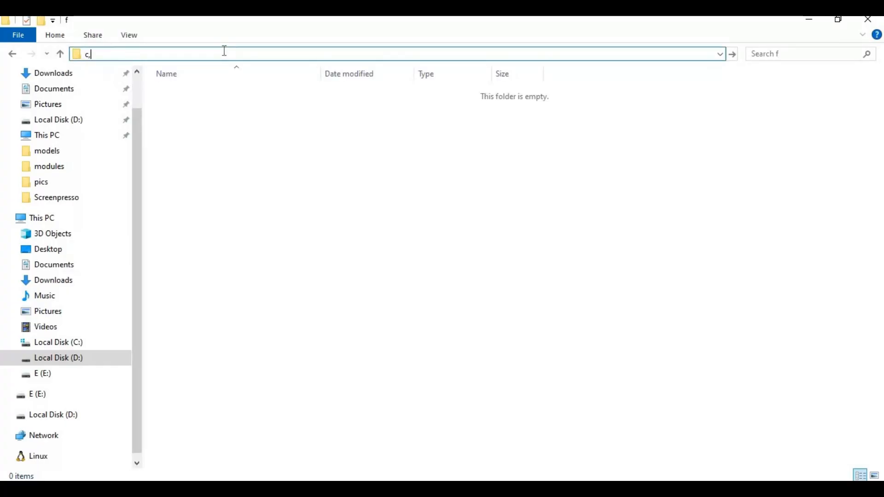
{"action": "type", "text": "md"}
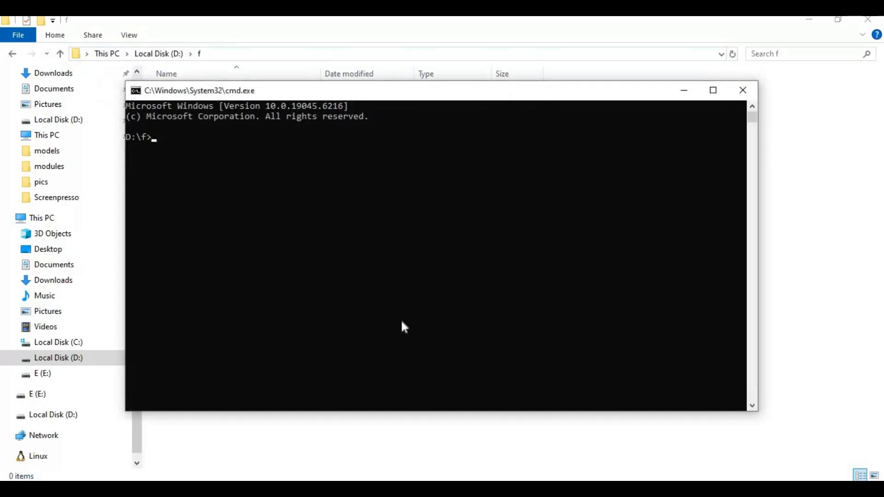
{"action": "mouse_move", "coordinate": [386, 377]}
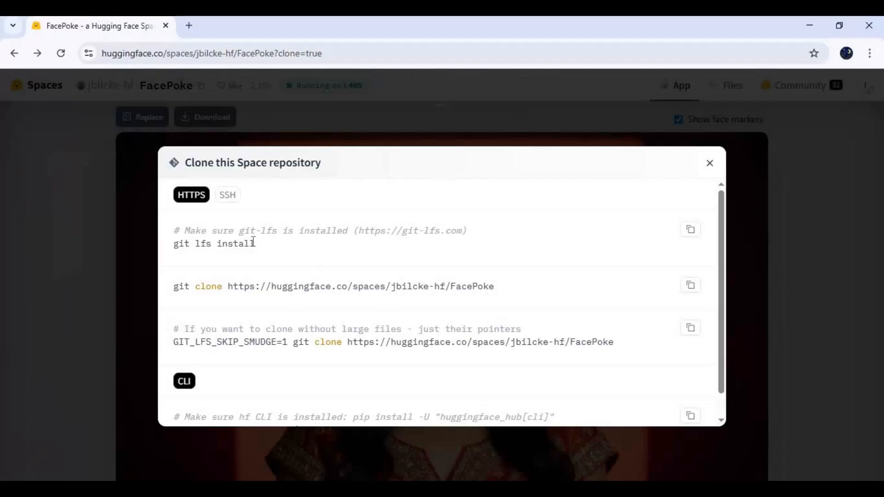
{"action": "left_click_drag", "start_coordinate": [173, 231], "coordinate": [255, 243]}
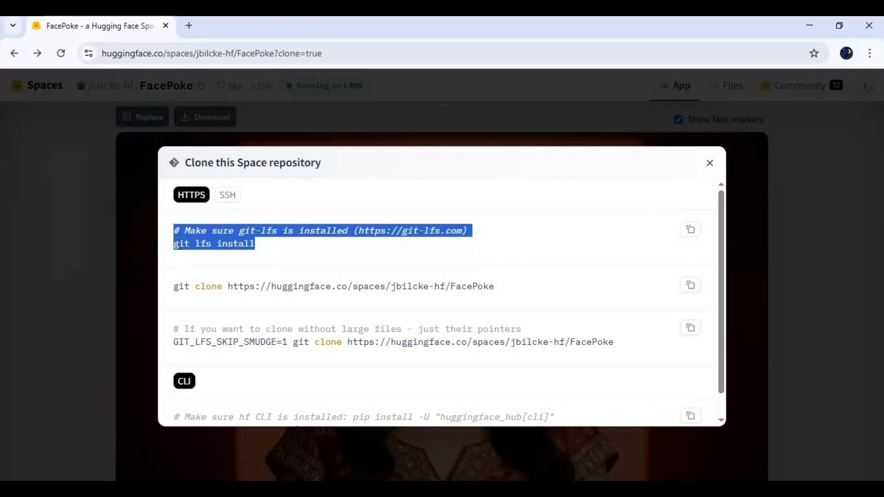
{"action": "right_click", "coordinate": [221, 243]}
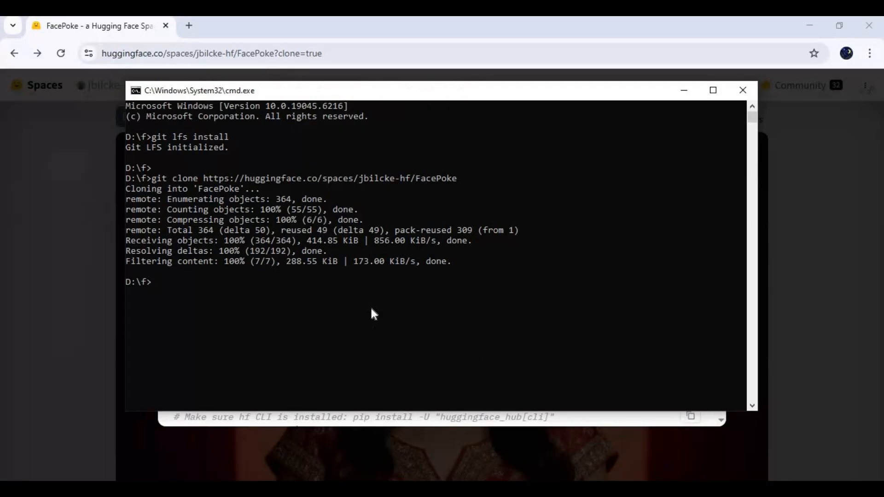
{"action": "type", "text": "cd"}
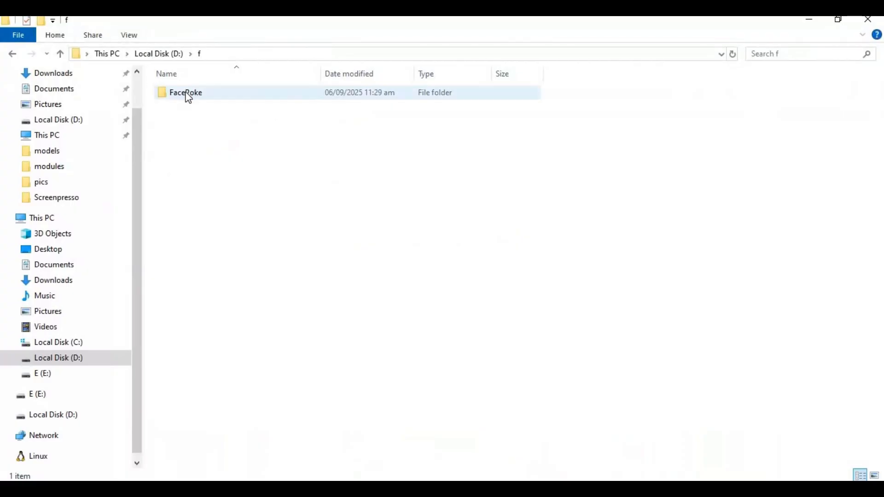
- Move into D:\f\FacePoke and create a Python 3.10 virtual environment named venv
{"action": "double_click", "coordinate": [185, 92]}
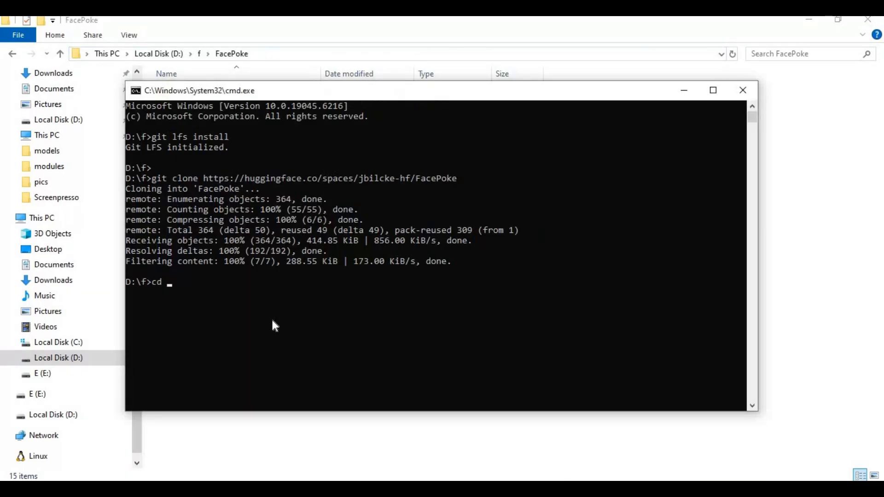
{"action": "type", "text": "D:\\f\\FacePoke"}
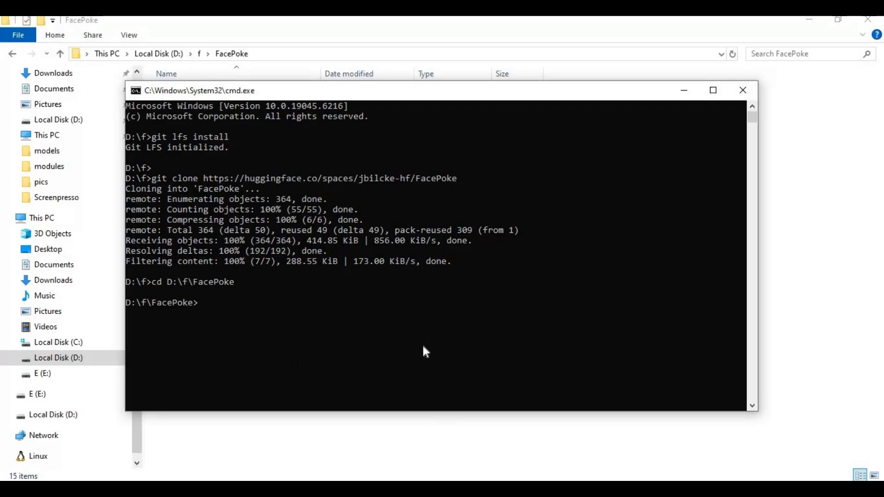
{"action": "mouse_move", "coordinate": [356, 327]}
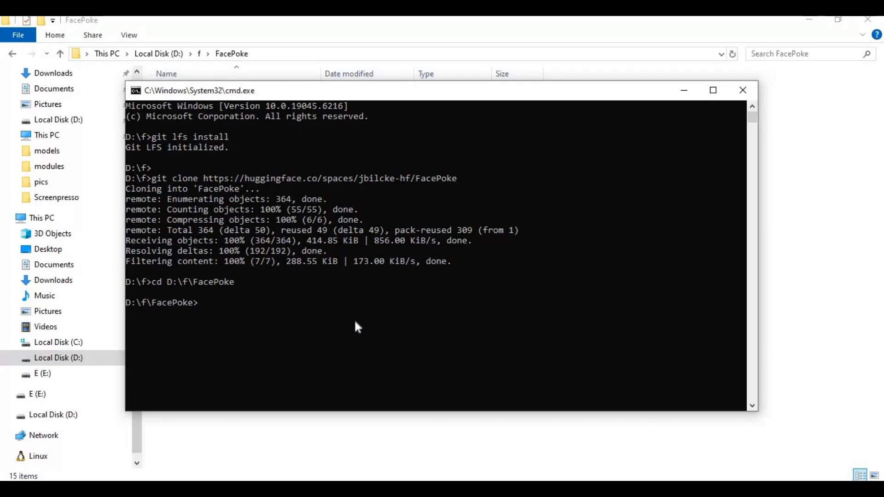
{"action": "type", "text": "py"}
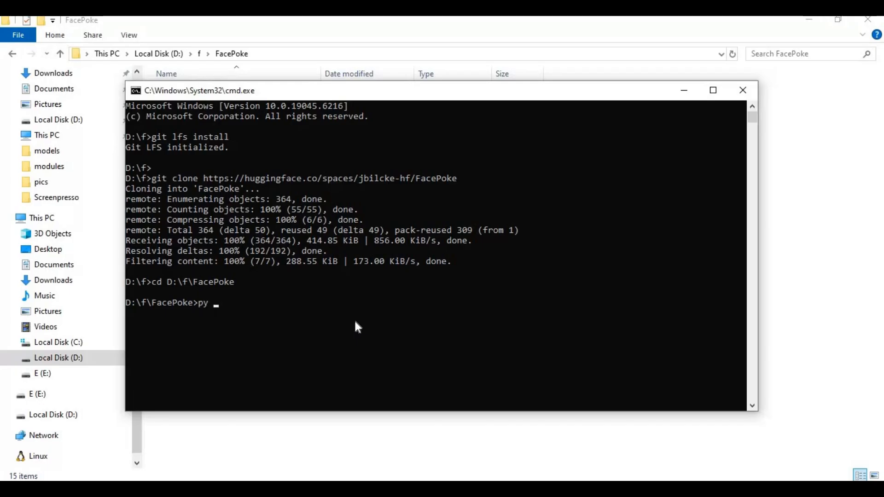
{"action": "type", "text": "-3.1"}
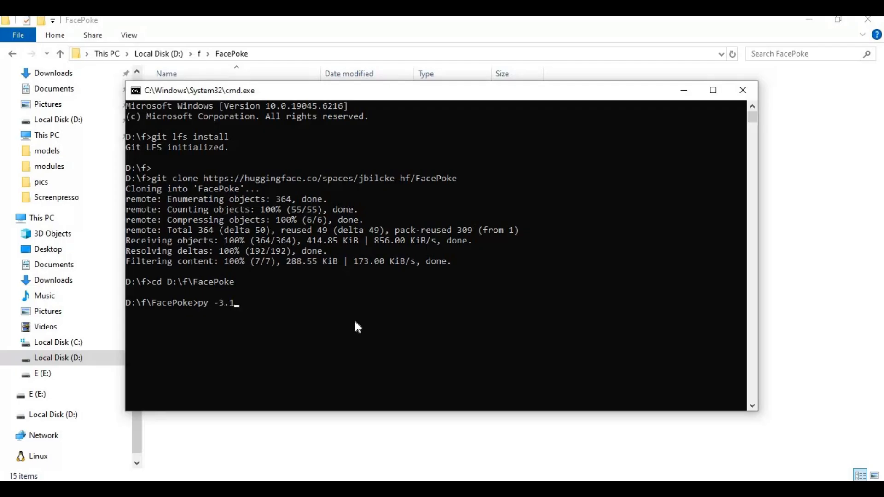
{"action": "type", "text": "0 0"}
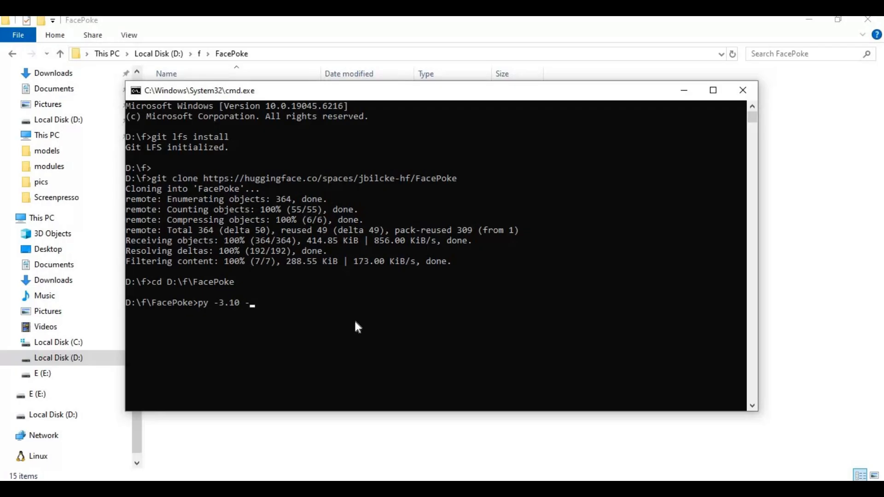
{"action": "type", "text": "m ve"}
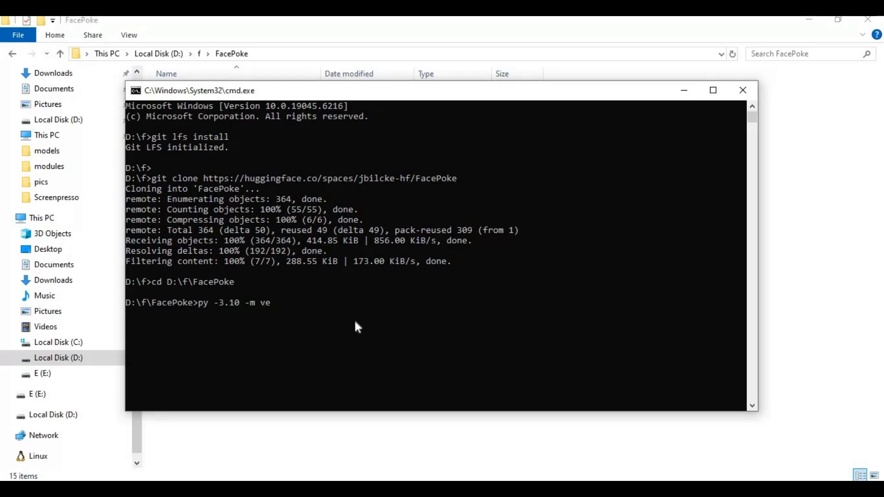
{"action": "type", "text": "nv venv"}
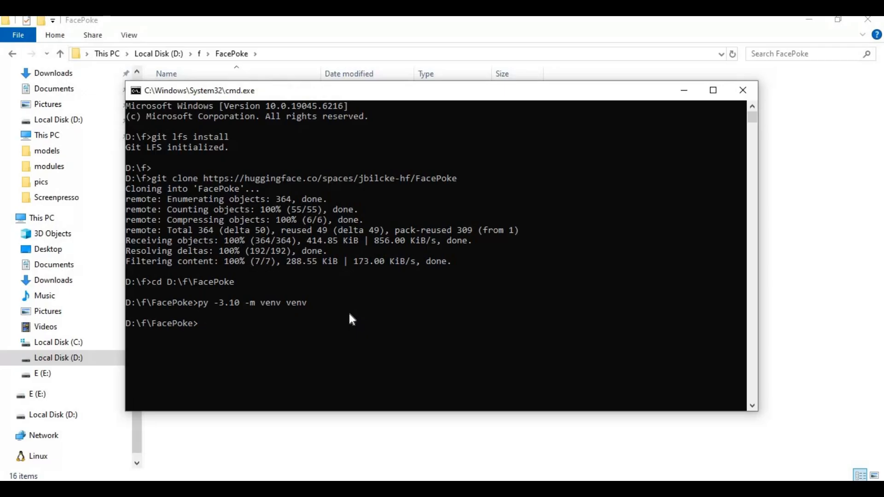
- Activate the environment with venv\scripts\activate
{"action": "type", "text": "v"}
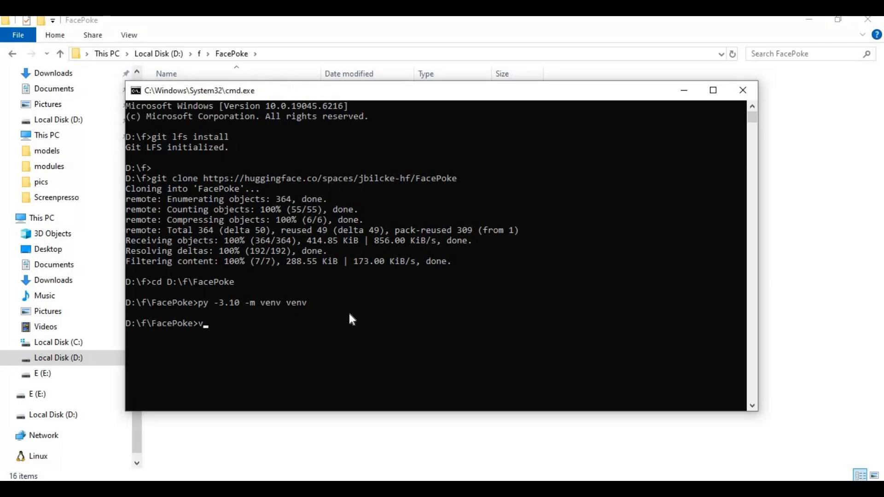
{"action": "type", "text": "env\\"}
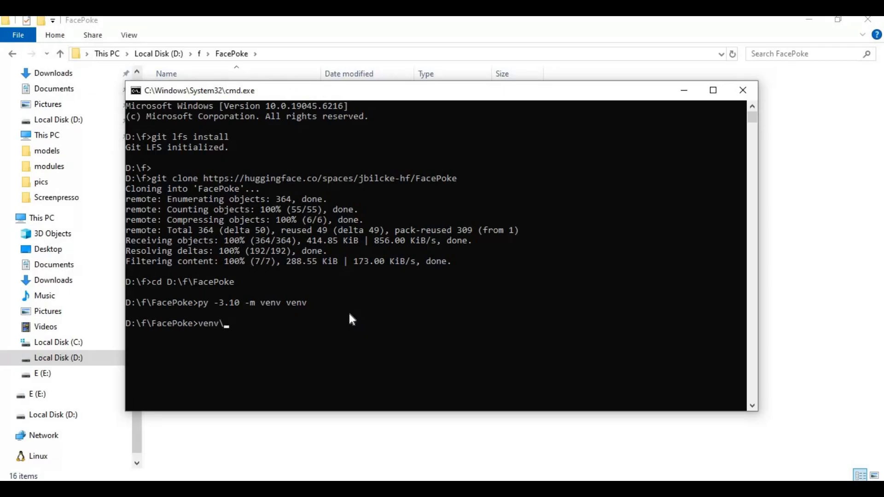
{"action": "type", "text": "scrip"}
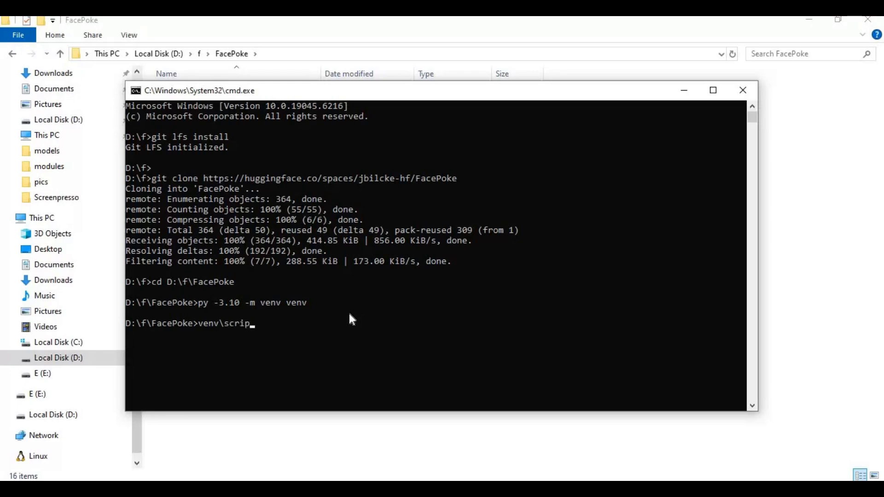
{"action": "type", "text": "ts\\"}
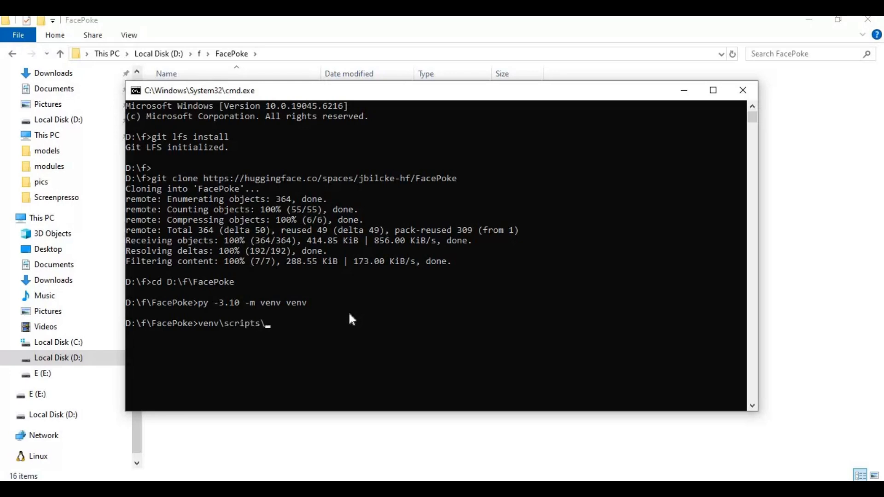
{"action": "type", "text": "activate"}
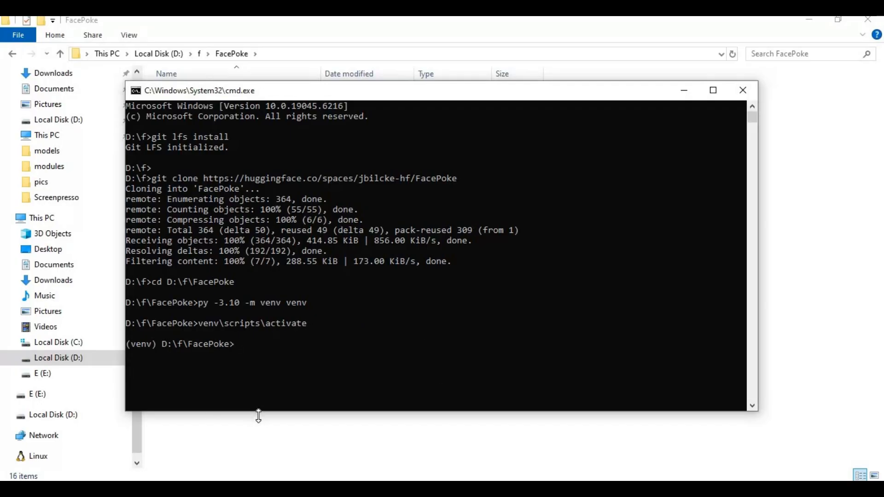
{"action": "mouse_move", "coordinate": [259, 416]}
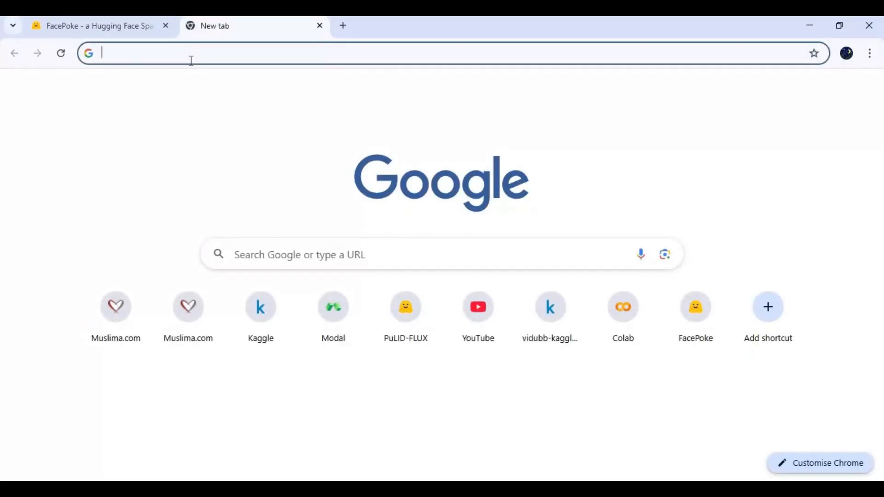
- Get the CUDA 12.8 pip3 torch/torchvision command from pytorch.org and paste it into cmd
{"action": "type", "text": "pytor"}
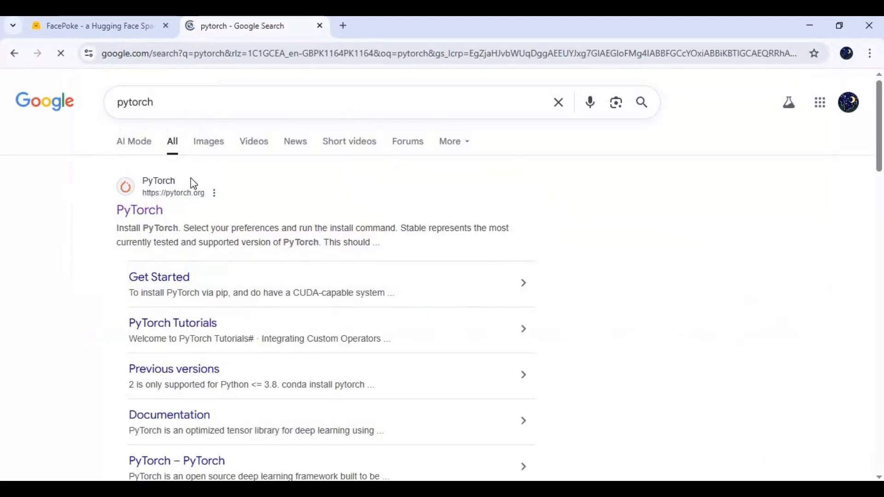
{"action": "left_click", "coordinate": [139, 210]}
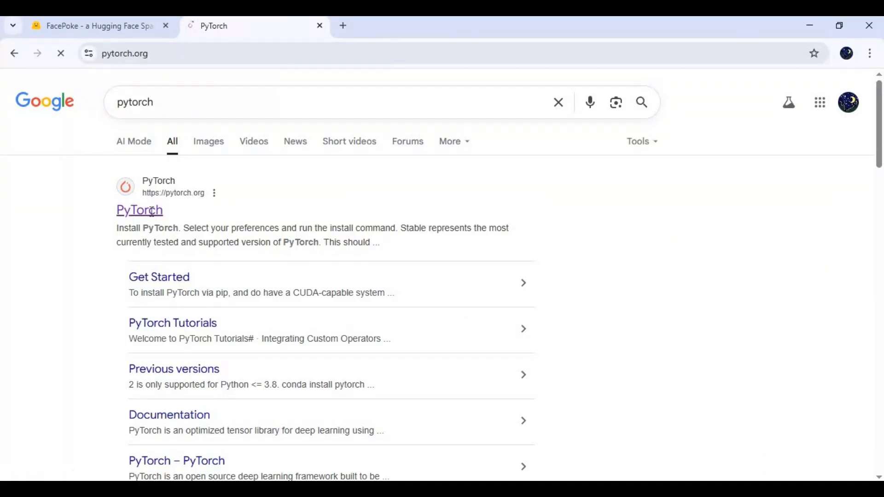
{"action": "left_click", "coordinate": [139, 210]}
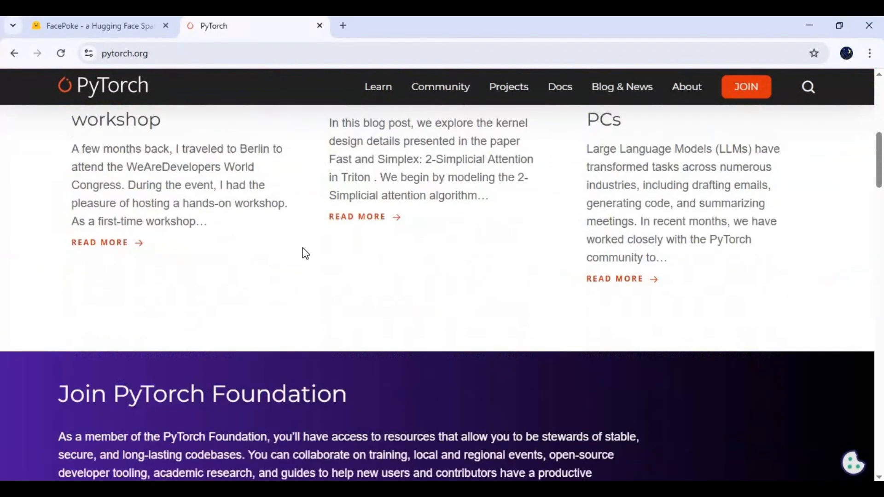
{"action": "scroll", "scroll_direction": "up", "scroll_amount": 3}
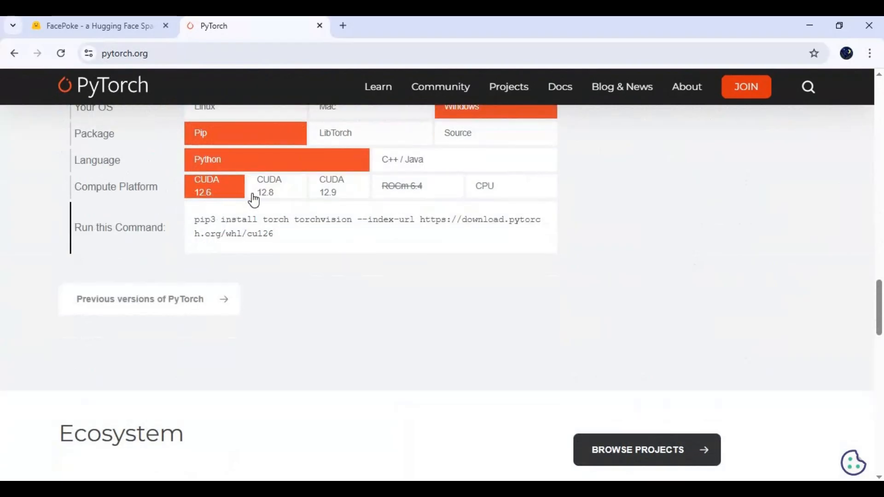
{"action": "left_click", "coordinate": [277, 185]}
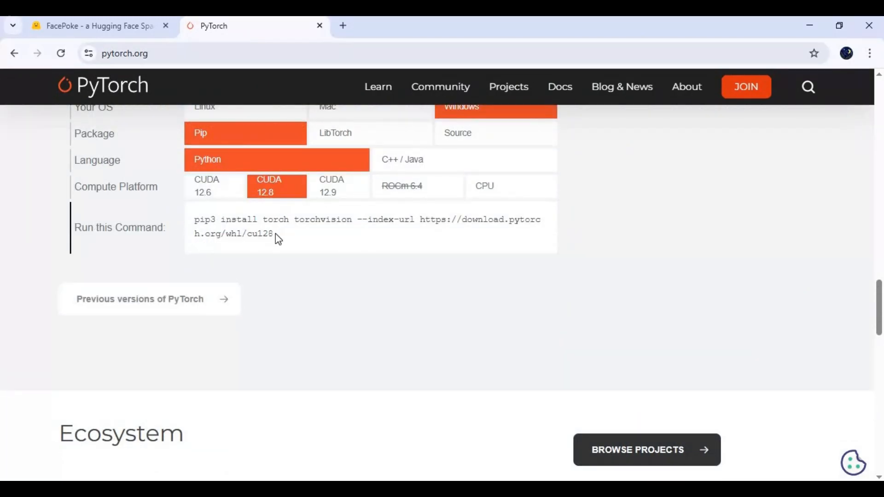
{"action": "right_click", "coordinate": [276, 237]}
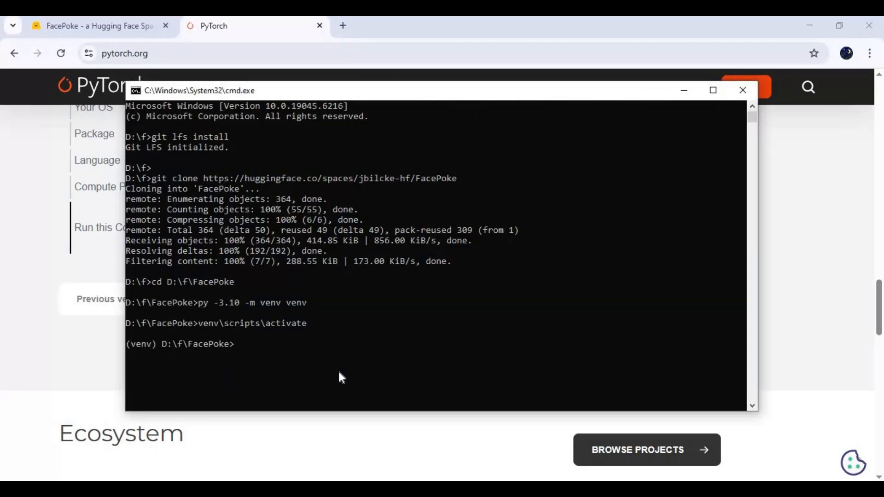
{"action": "type", "text": "pip3 install torch torchvision --index-url https://download.pytorch.org/whl/cu128"}
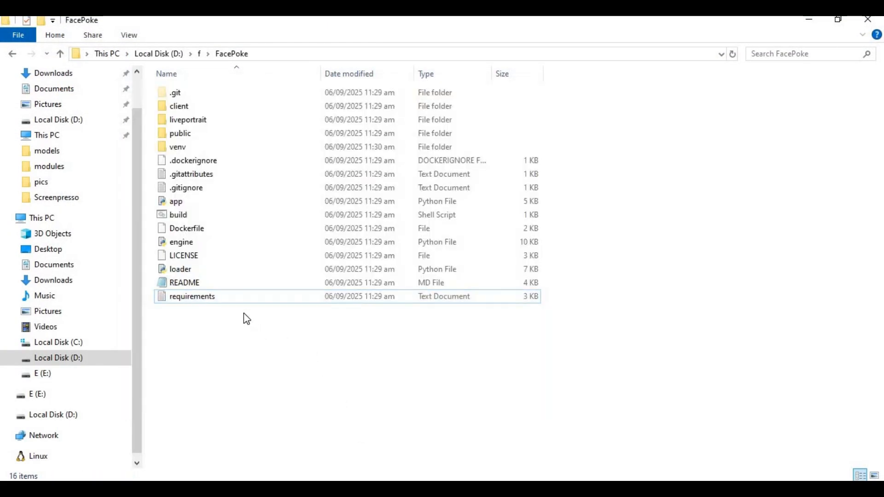
{"action": "mouse_move", "coordinate": [241, 311]}
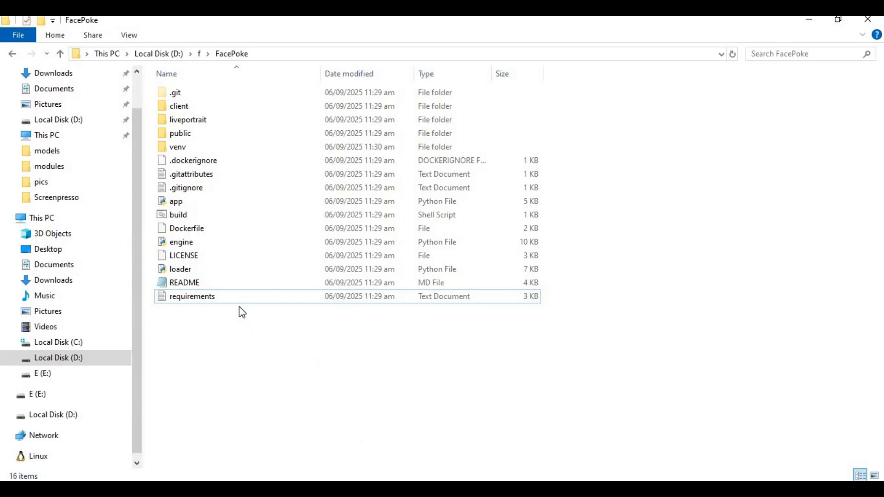
- Delete the index URL and torch, torchvision, torchaudio lines from requirements.txt, keeping torchgeometry, and save
{"action": "double_click", "coordinate": [192, 296]}
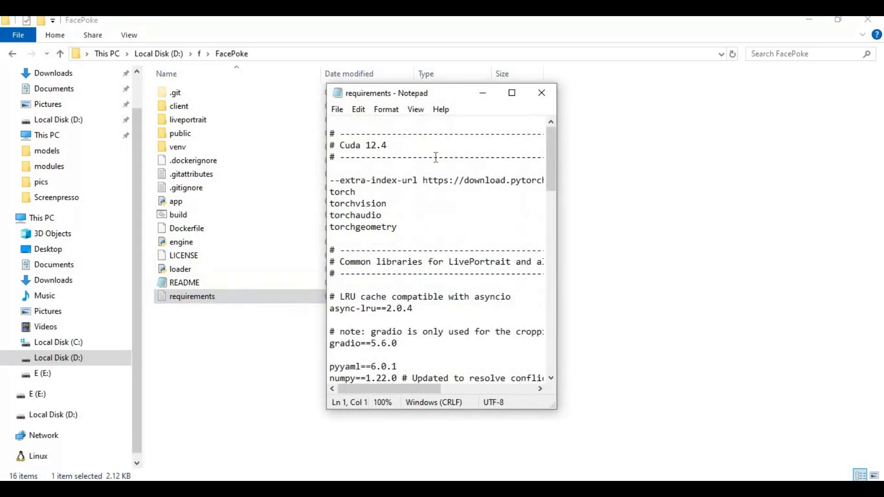
{"action": "left_click", "coordinate": [510, 93]}
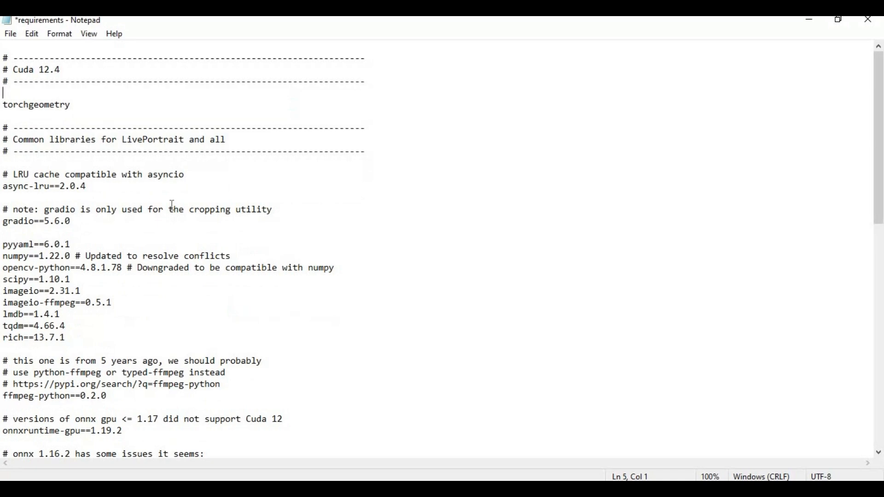
{"action": "scroll", "scroll_direction": "down", "scroll_amount": 3}
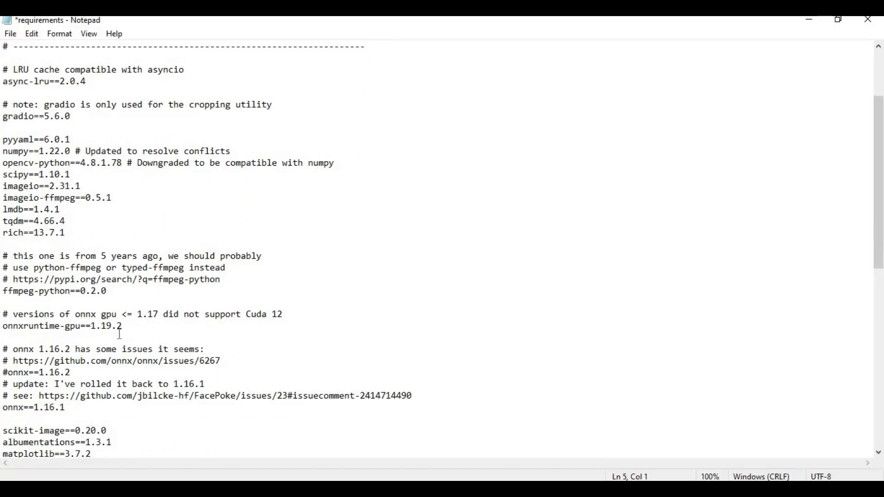
{"action": "scroll", "scroll_direction": "down", "scroll_amount": 3}
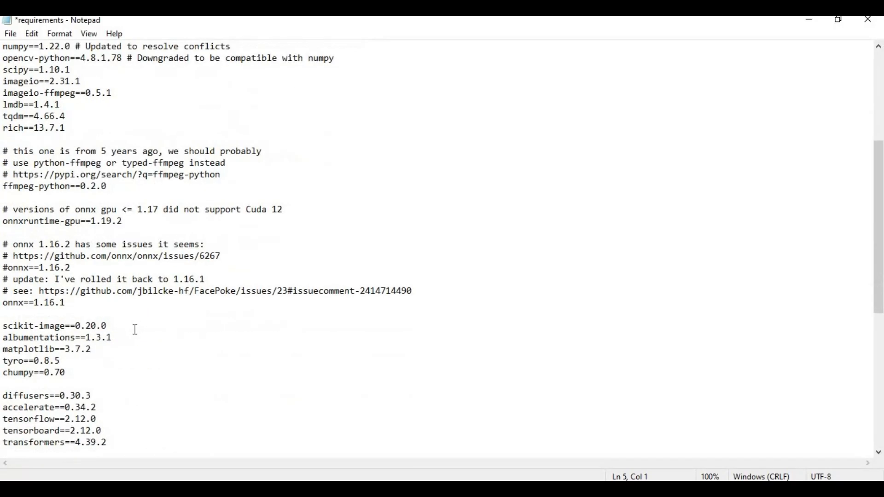
{"action": "scroll", "scroll_direction": "down", "scroll_amount": 3}
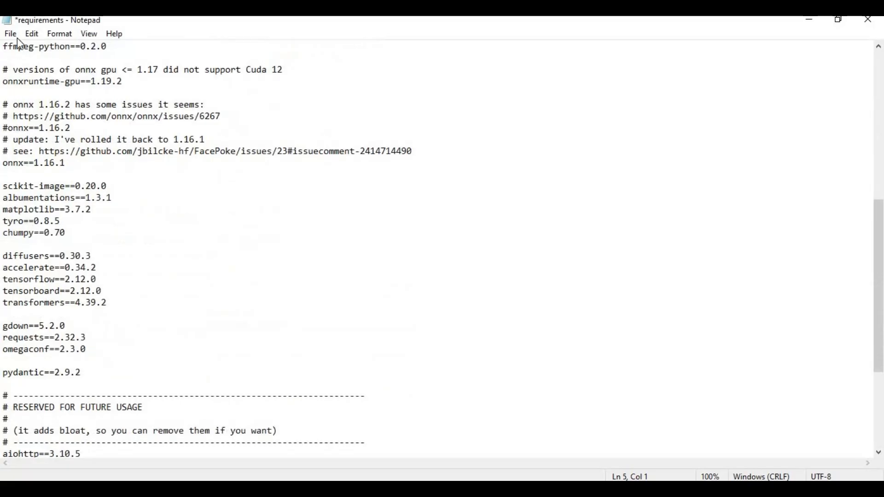
{"action": "left_click", "coordinate": [10, 33]}
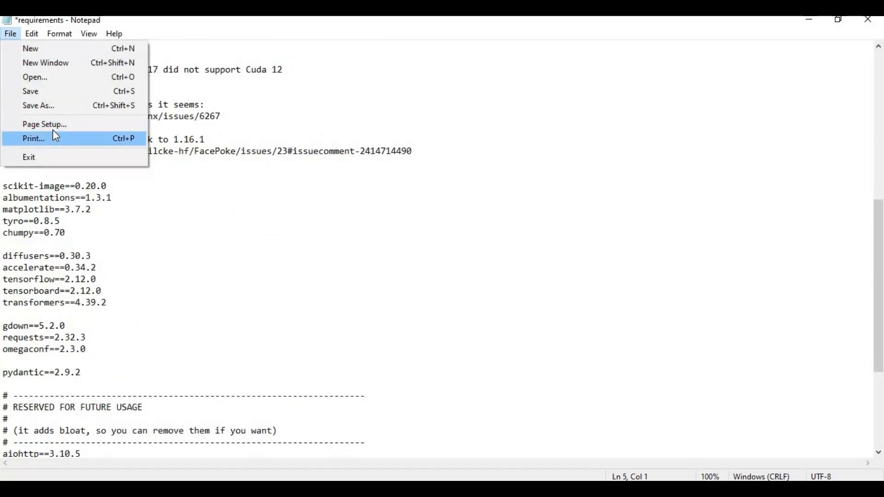
{"action": "mouse_move", "coordinate": [56, 91]}
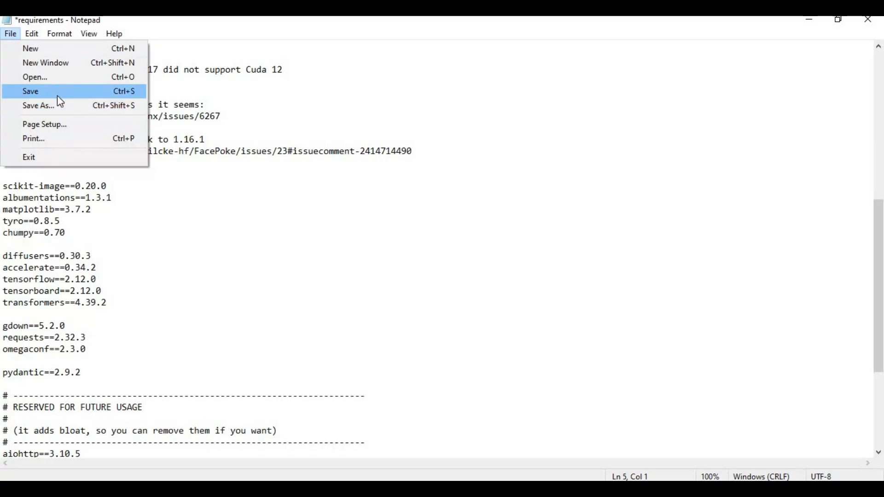
{"action": "left_click", "coordinate": [30, 91]}
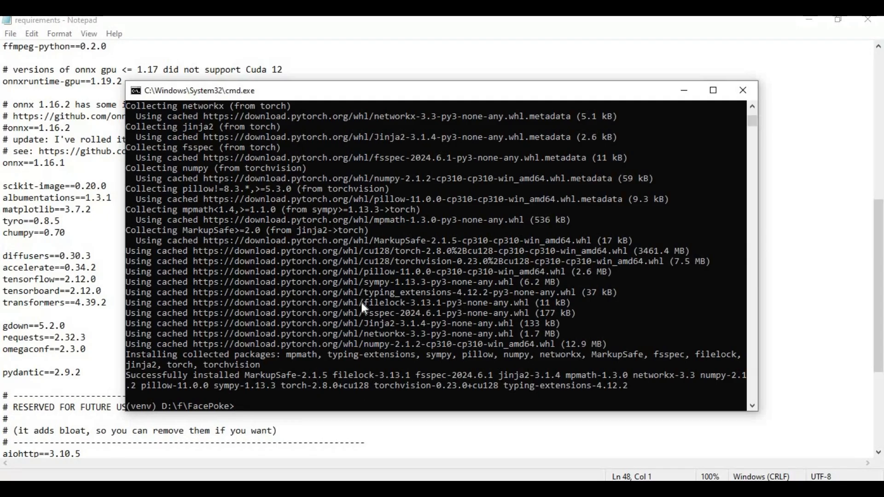
- Run pip install -r requirements.txt in the FacePoke venv
{"action": "type", "text": "pip in"}
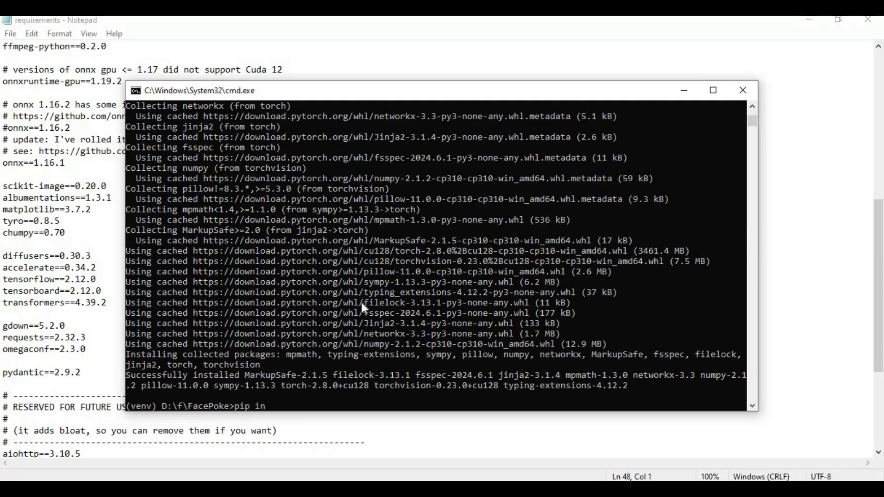
{"action": "type", "text": "stall -"}
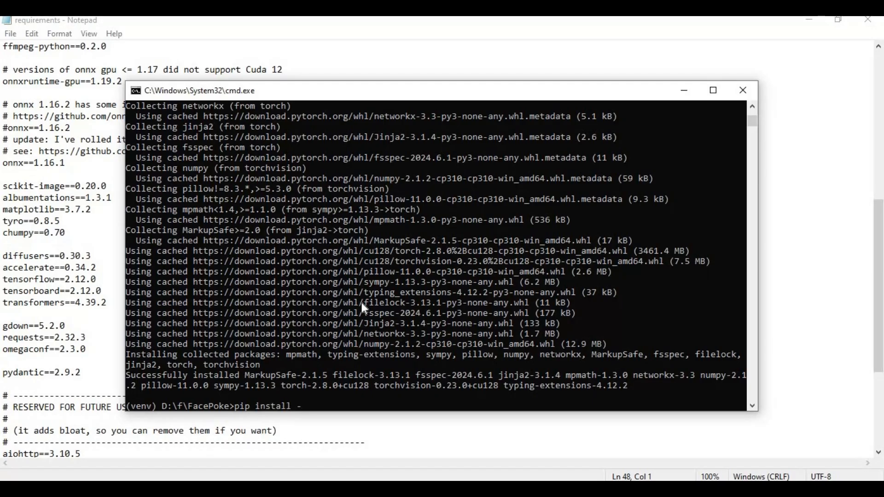
{"action": "type", "text": "r req"}
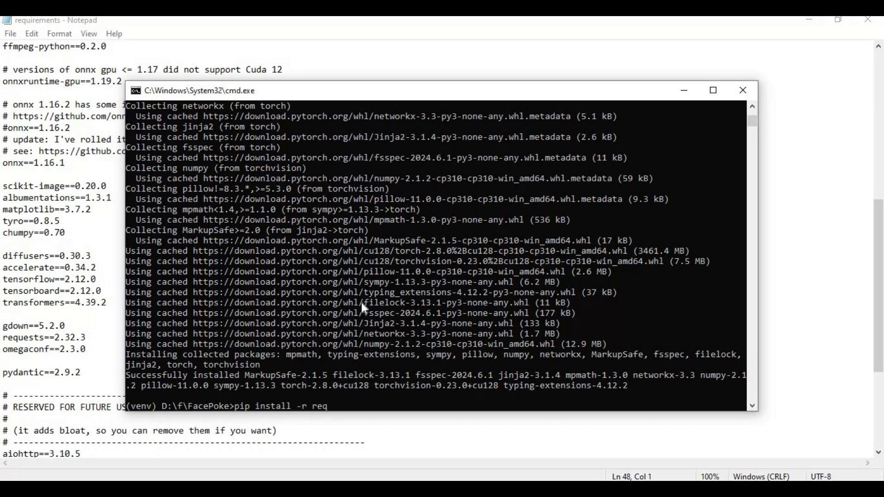
{"action": "type", "text": "uire"}
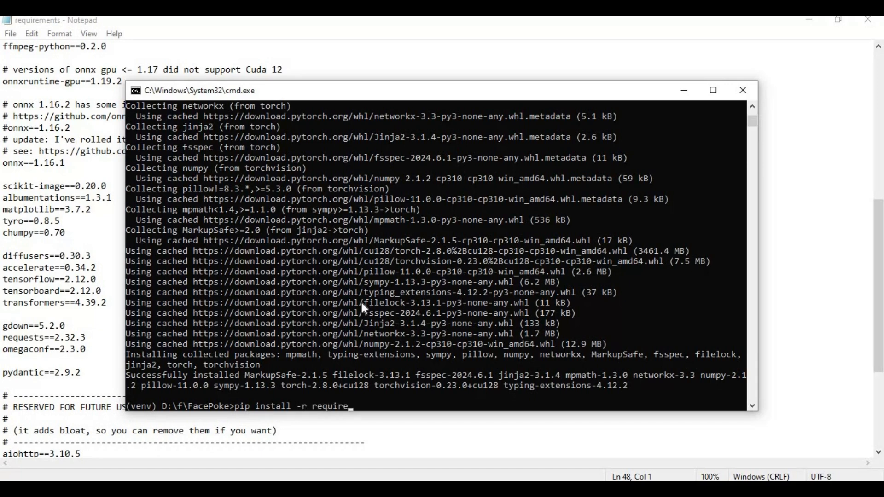
{"action": "type", "text": "ments"}
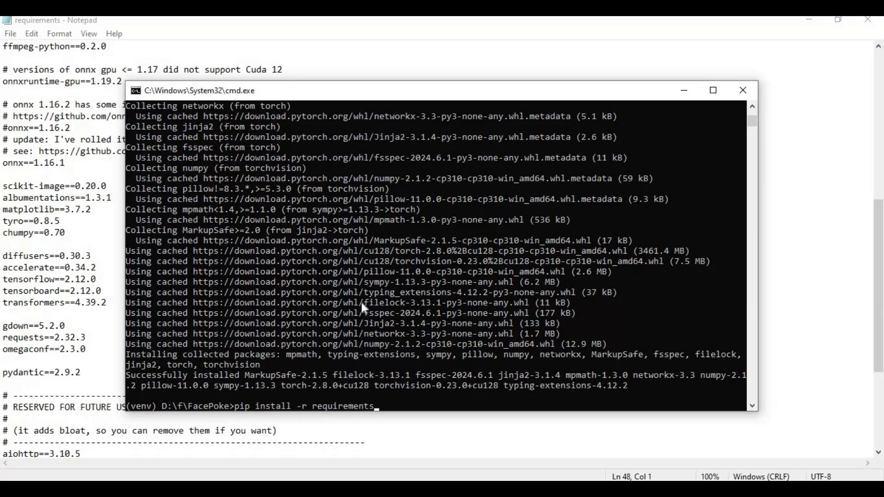
{"action": "type", "text": "."}
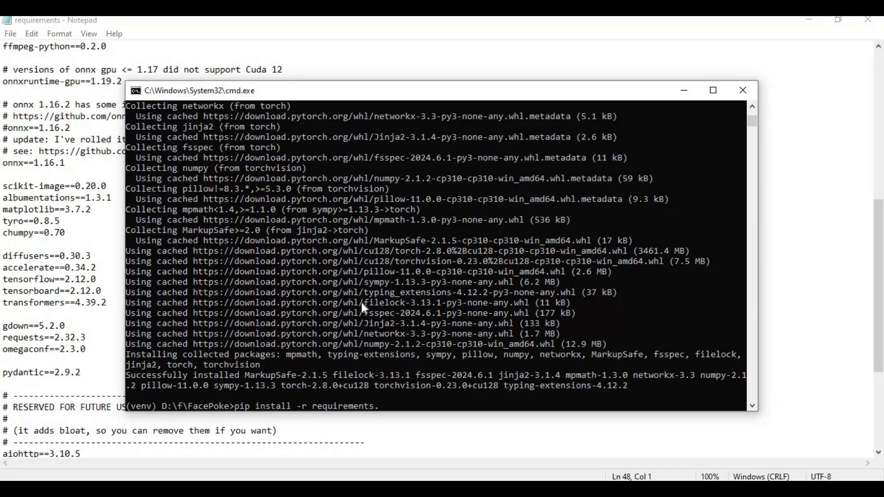
{"action": "type", "text": "txt"}
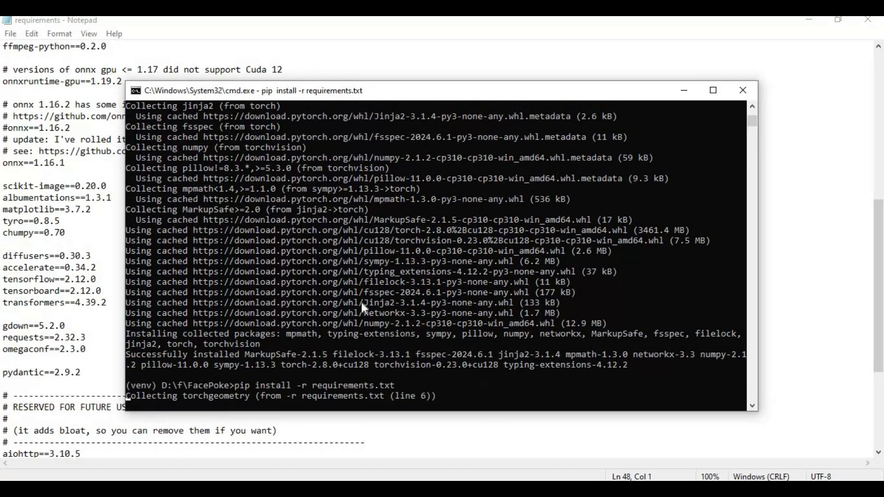
{"action": "scroll", "scroll_direction": "down", "scroll_amount": 3}
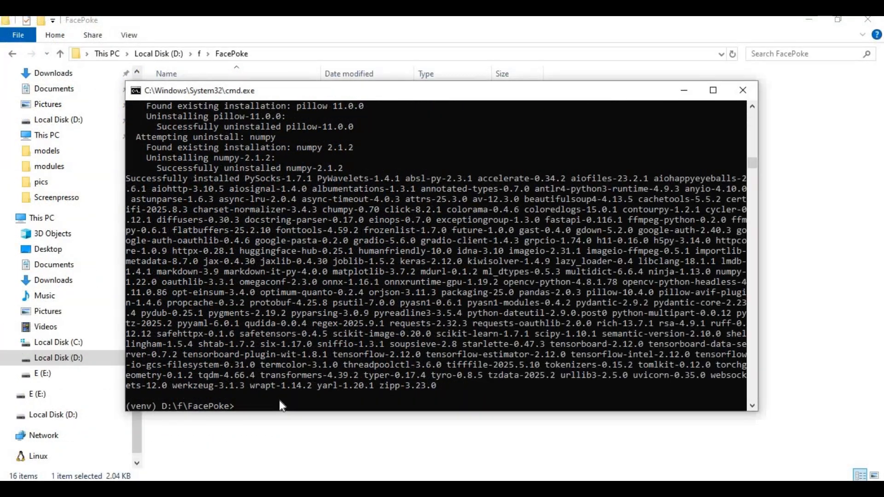
- Install the spaces package with pip, then launch FacePoke with python app.py
{"action": "type", "text": "pip"}
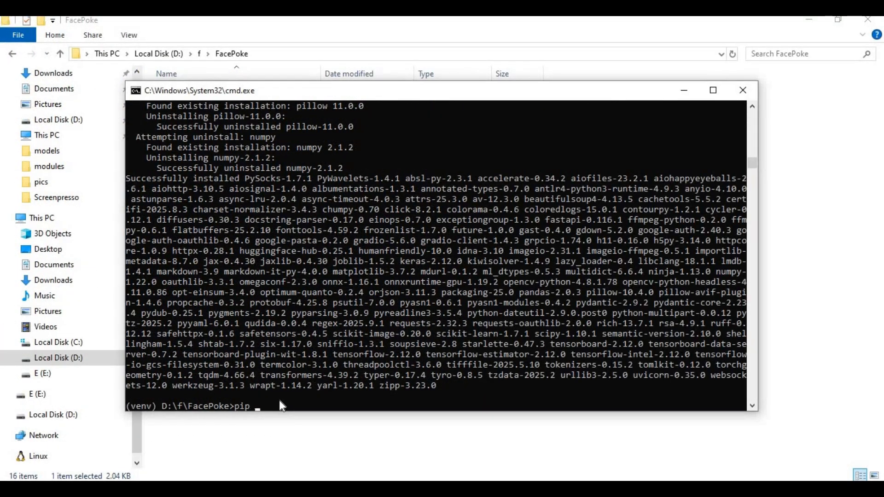
{"action": "type", "text": "insta"}
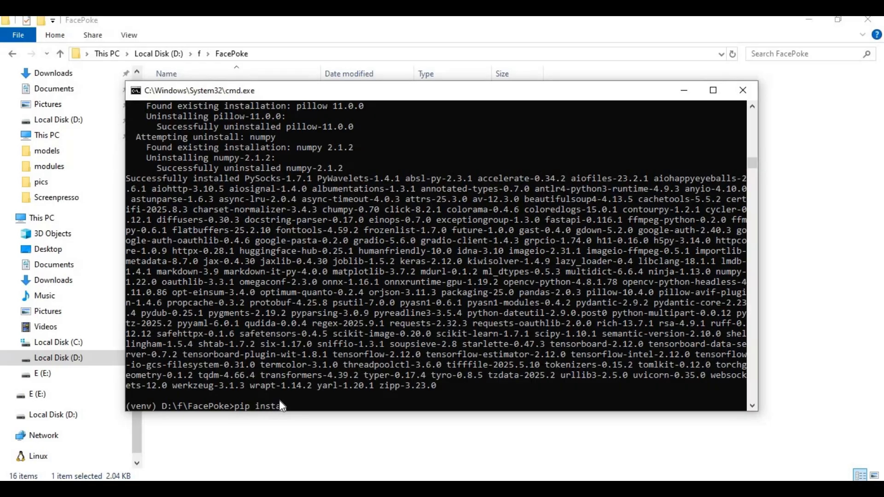
{"action": "type", "text": "spo"}
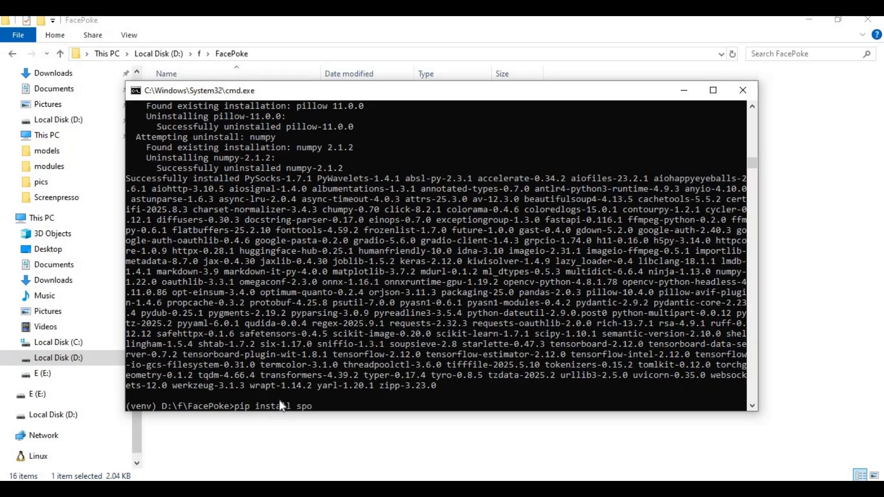
{"action": "type", "text": "ces"}
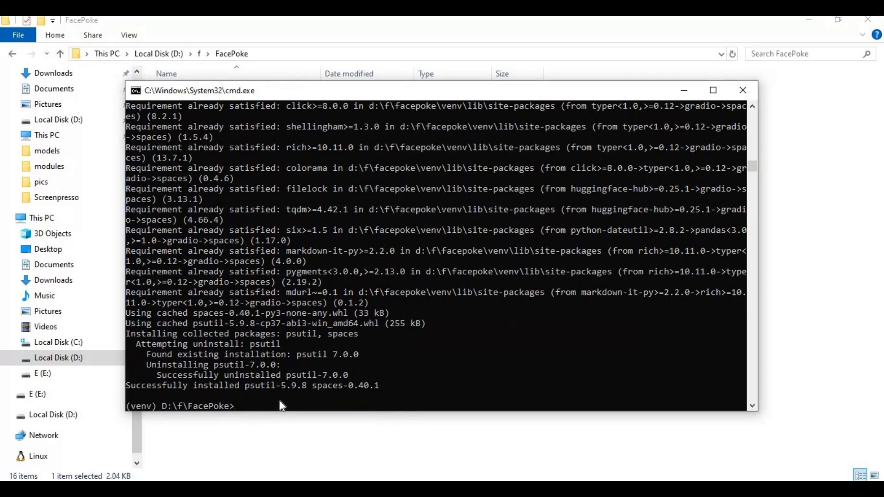
{"action": "type", "text": "python"}
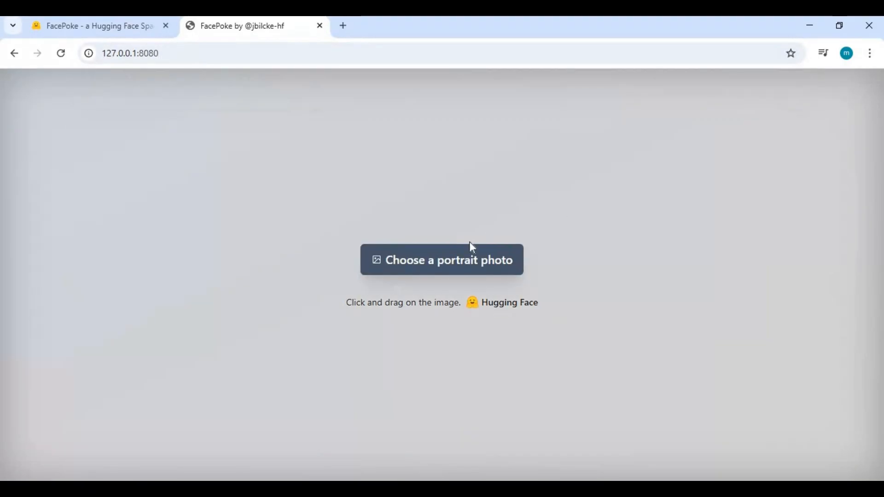
- Load the portrait of the woman in glasses and pink T-shirt, with face markers shown
{"action": "left_click", "coordinate": [441, 260]}
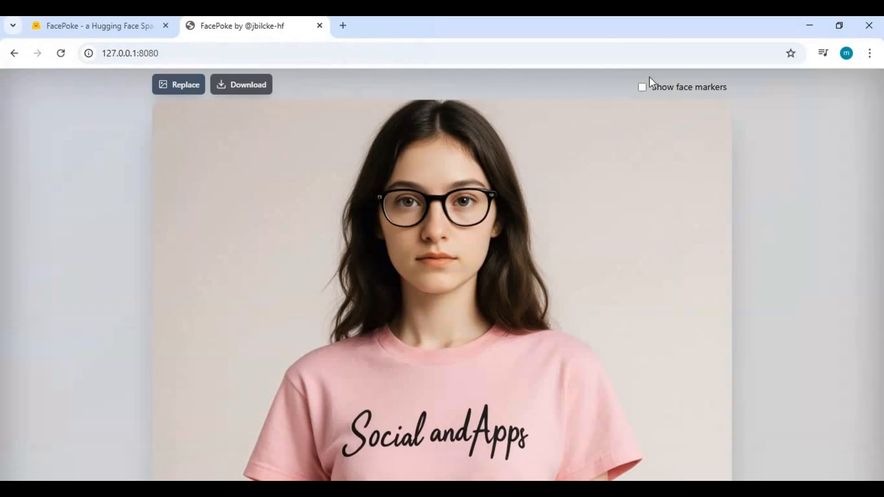
{"action": "left_click", "coordinate": [642, 87]}
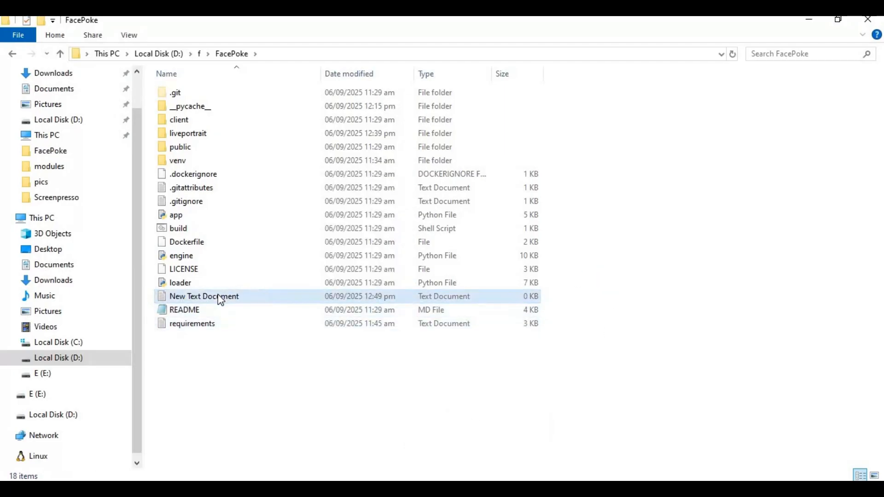
{"action": "double_click", "coordinate": [204, 296]}
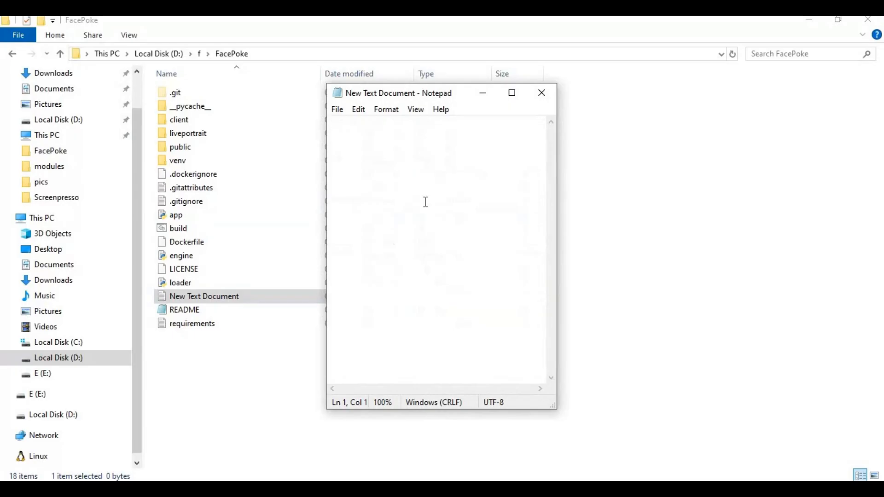
{"action": "type", "text": "@echo off"}
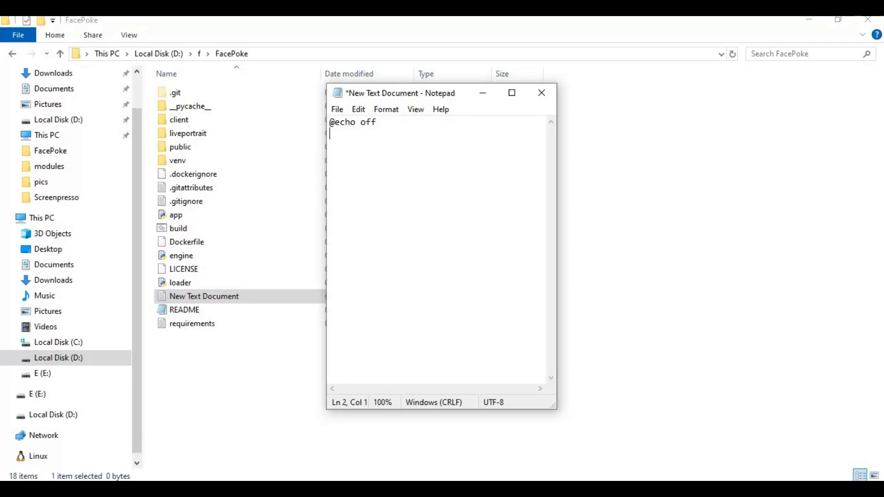
{"action": "type", "text": "call"}
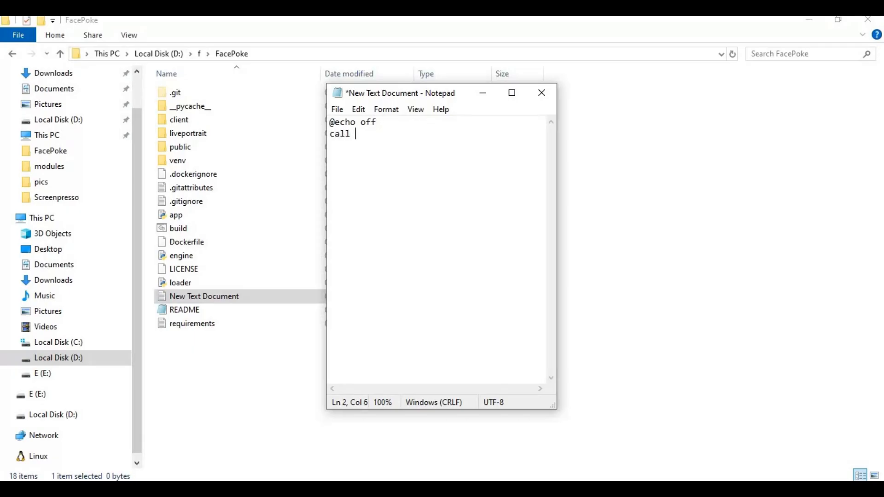
{"action": "type", "text": "venv\\"}
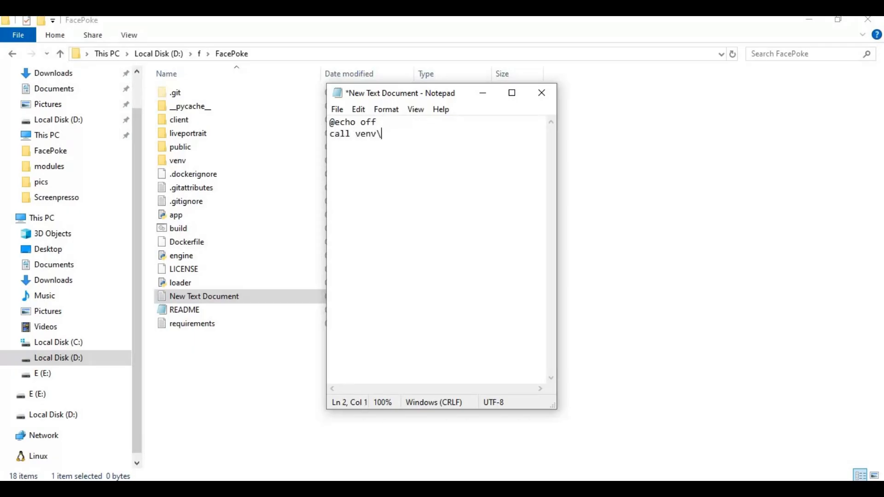
{"action": "type", "text": "scrip"}
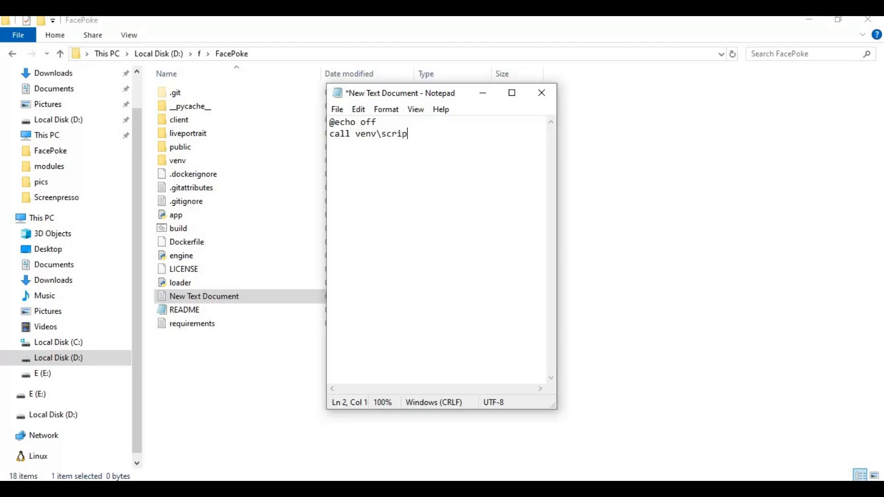
{"action": "type", "text": "ts\\"}
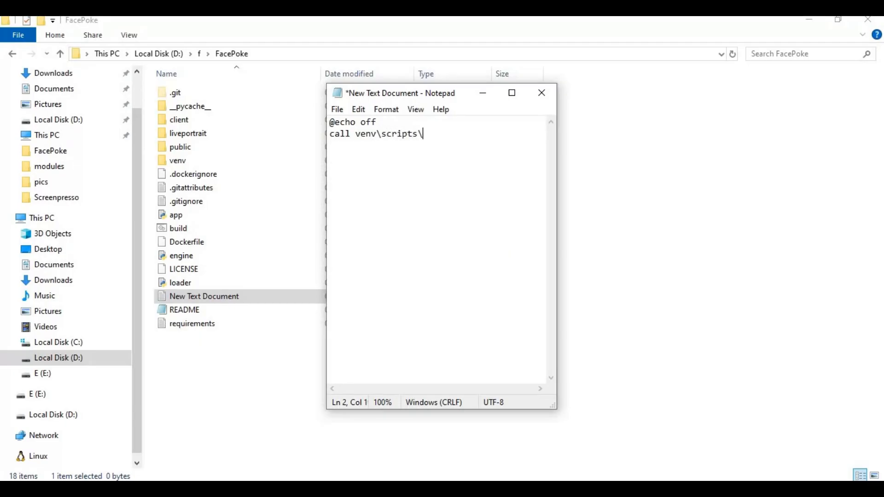
{"action": "type", "text": "acti"}
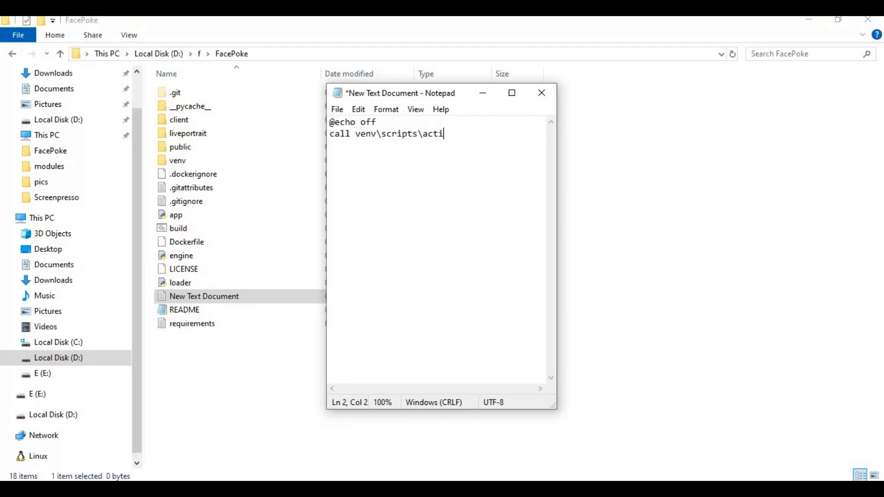
{"action": "type", "text": "vate"}
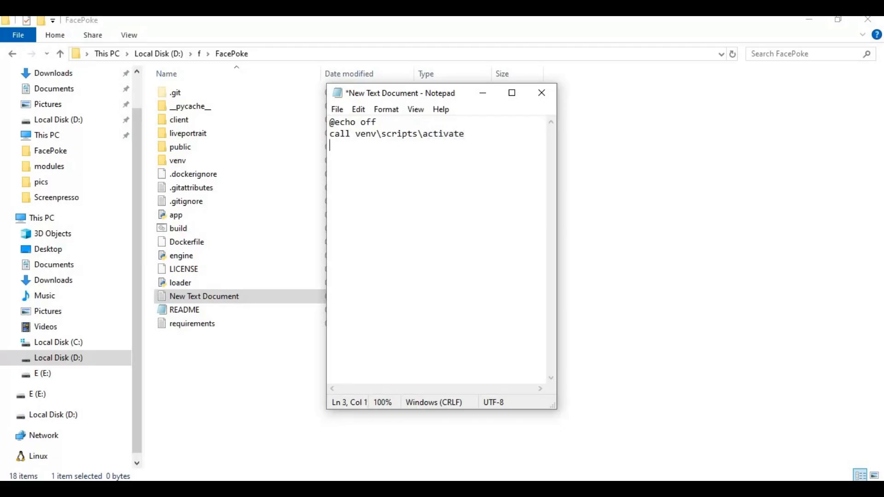
{"action": "type", "text": "pyth"}
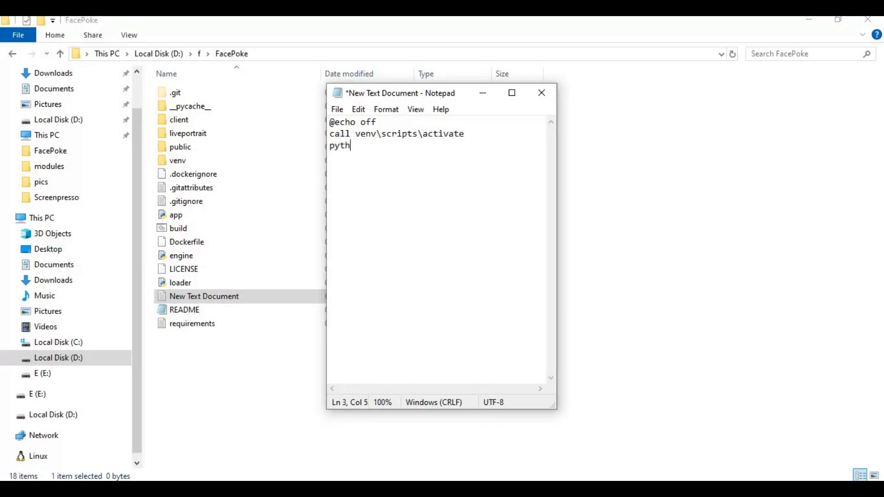
{"action": "type", "text": "on app.py"}
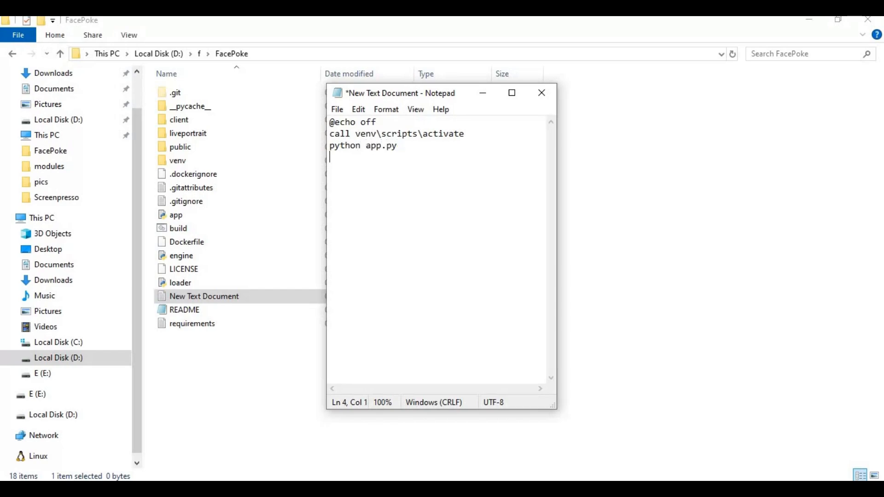
{"action": "type", "text": "pau"}
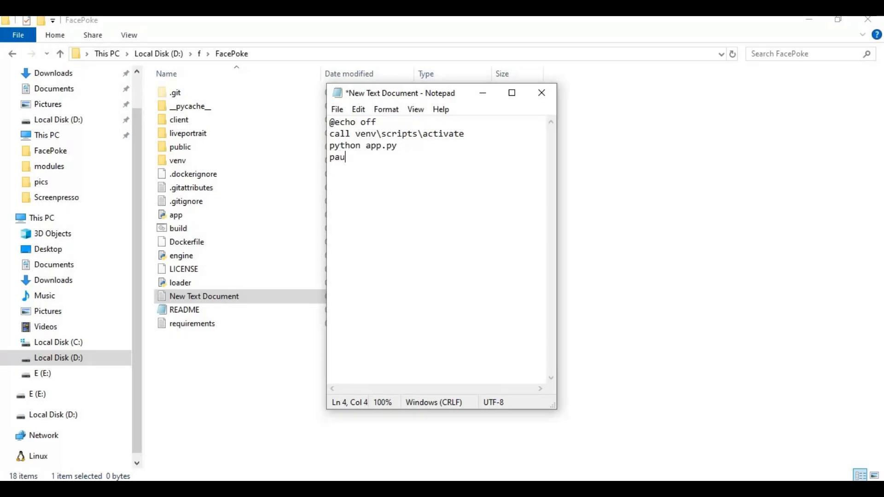
- Save the script as Run.bat in the FacePoke folder
{"action": "left_click", "coordinate": [336, 109]}
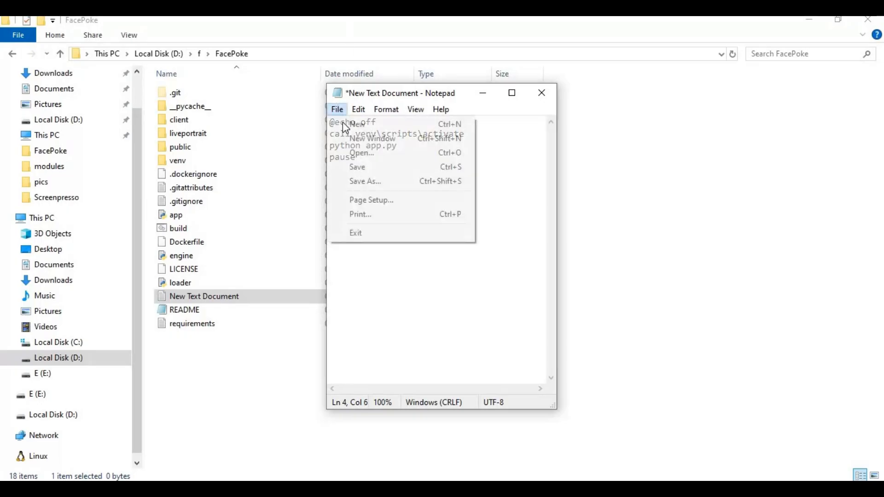
{"action": "left_click", "coordinate": [365, 181]}
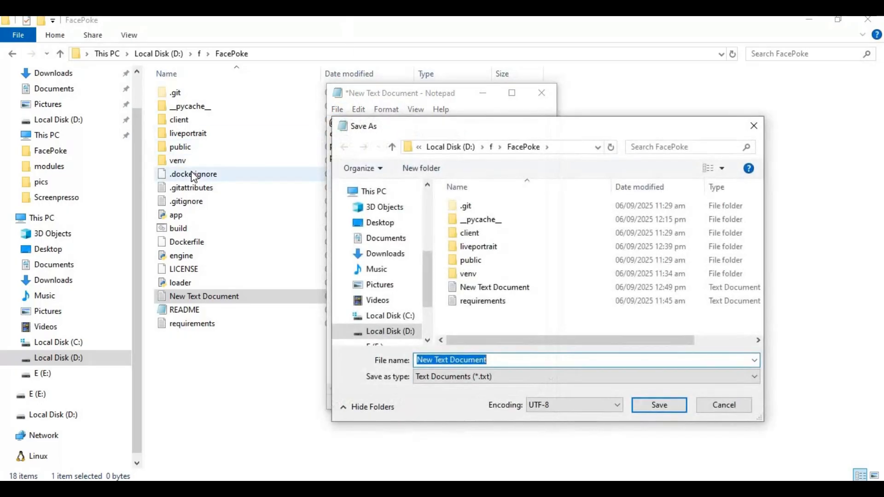
{"action": "type", "text": "Run"}
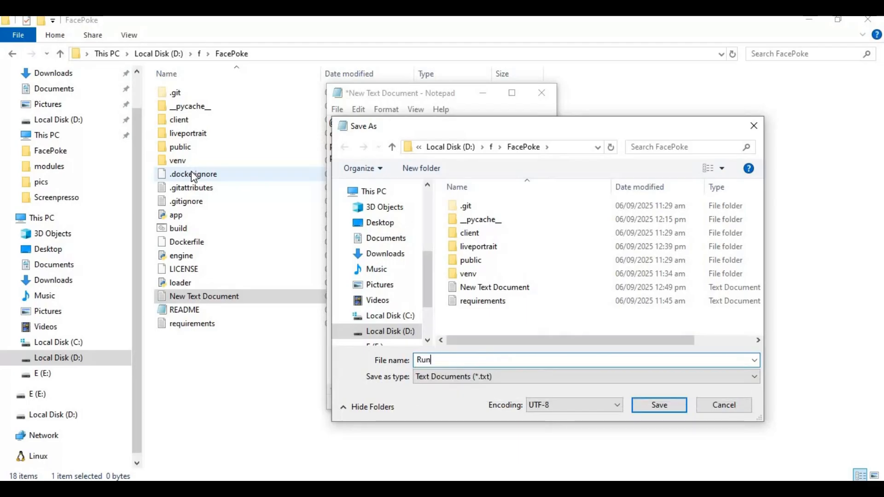
{"action": "type", "text": ".bat"}
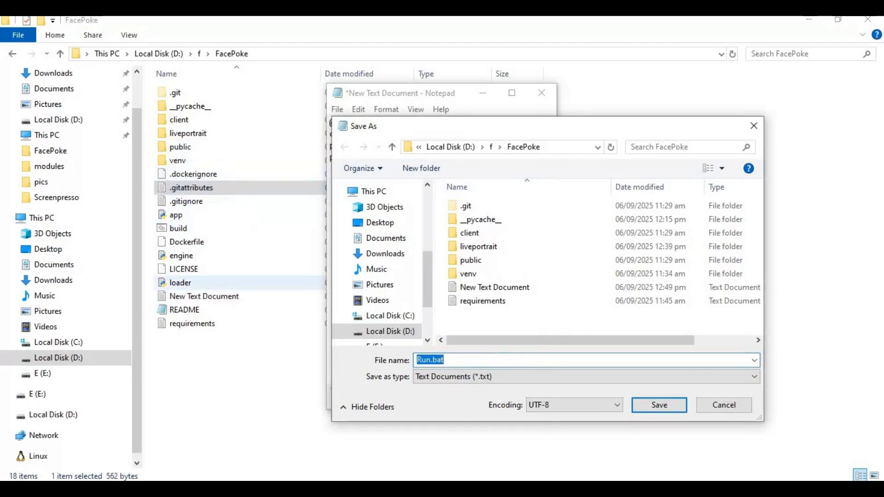
{"action": "left_click", "coordinate": [658, 404]}
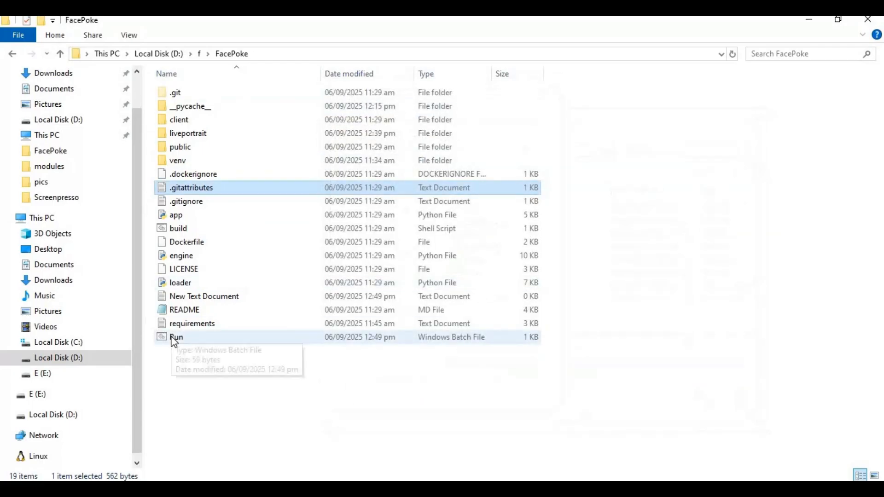
{"action": "left_click", "coordinate": [176, 336]}
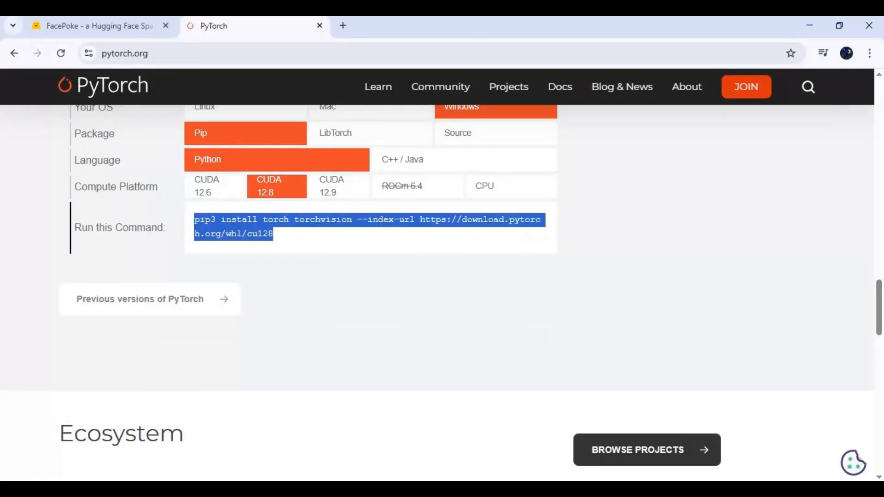
- Return to the 127.0.0.1:8080 FacePoke tab and drag the portrait's mouth to change its expression
{"action": "left_click", "coordinate": [254, 25]}
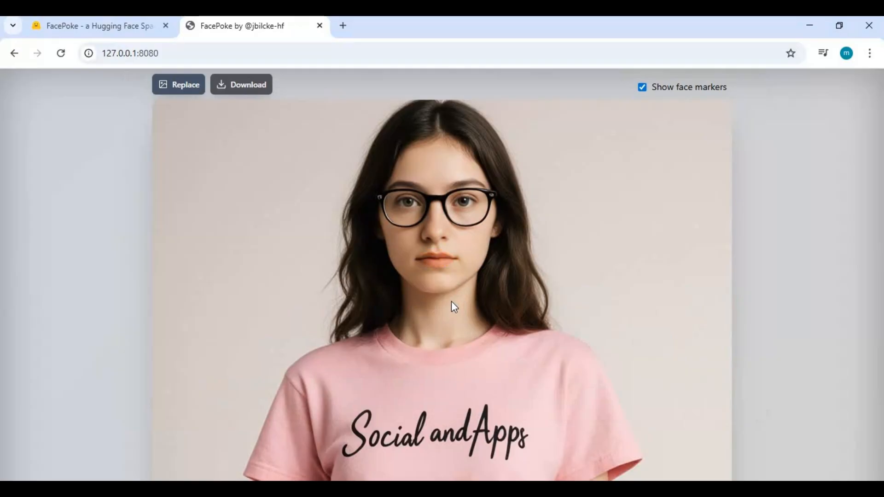
{"action": "mouse_move", "coordinate": [480, 249]}
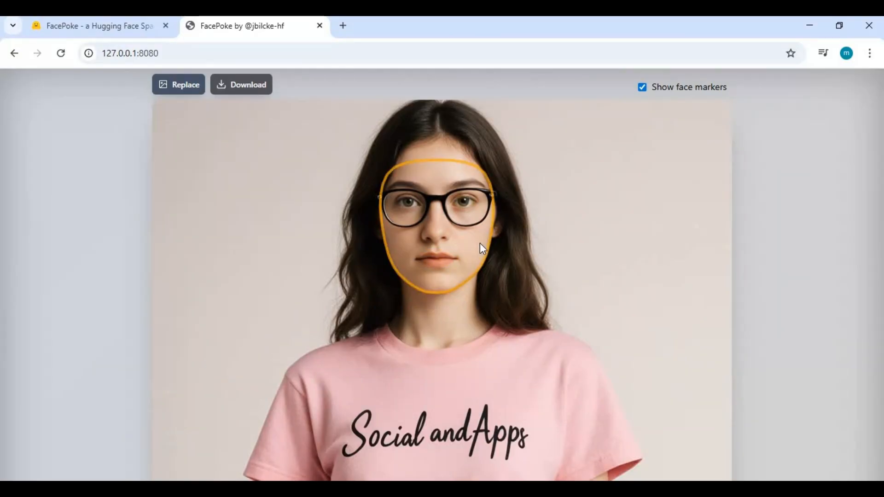
{"action": "left_click_drag", "start_coordinate": [480, 248], "coordinate": [473, 250]}
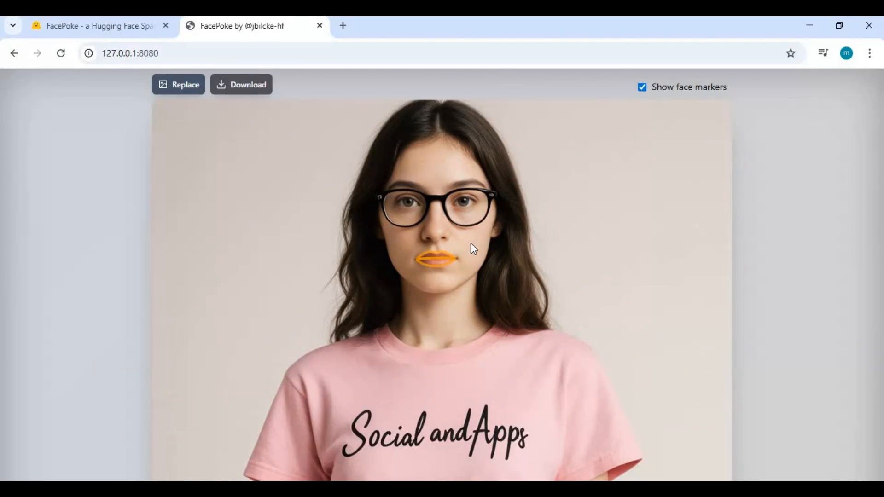